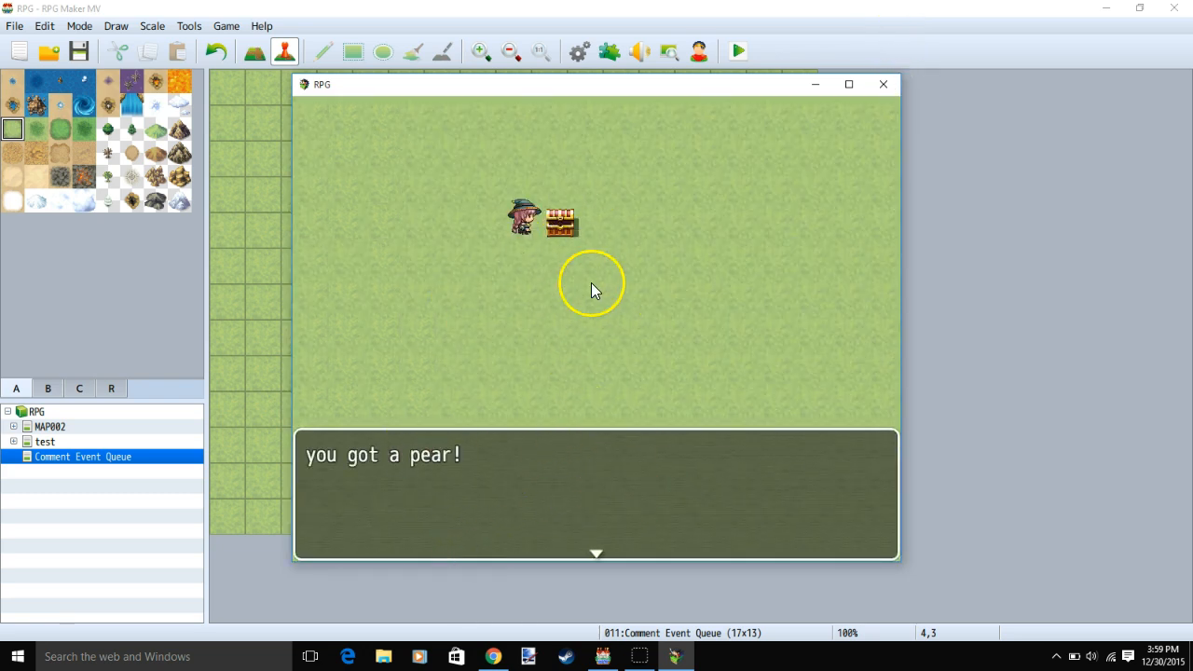
# Bring the HimeWorks website to the front after the pear playtest
pyautogui.click(492, 656)
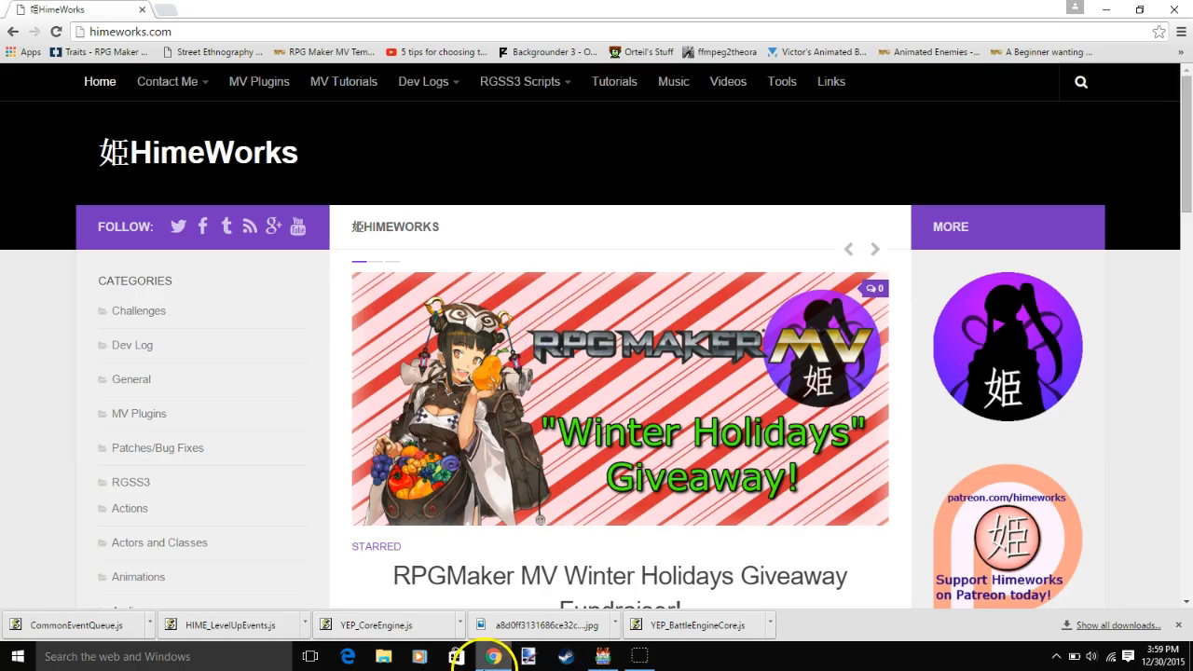
# View the Common Event Queue plugin under MV Plugins and cancel saving its script
pyautogui.click(259, 82)
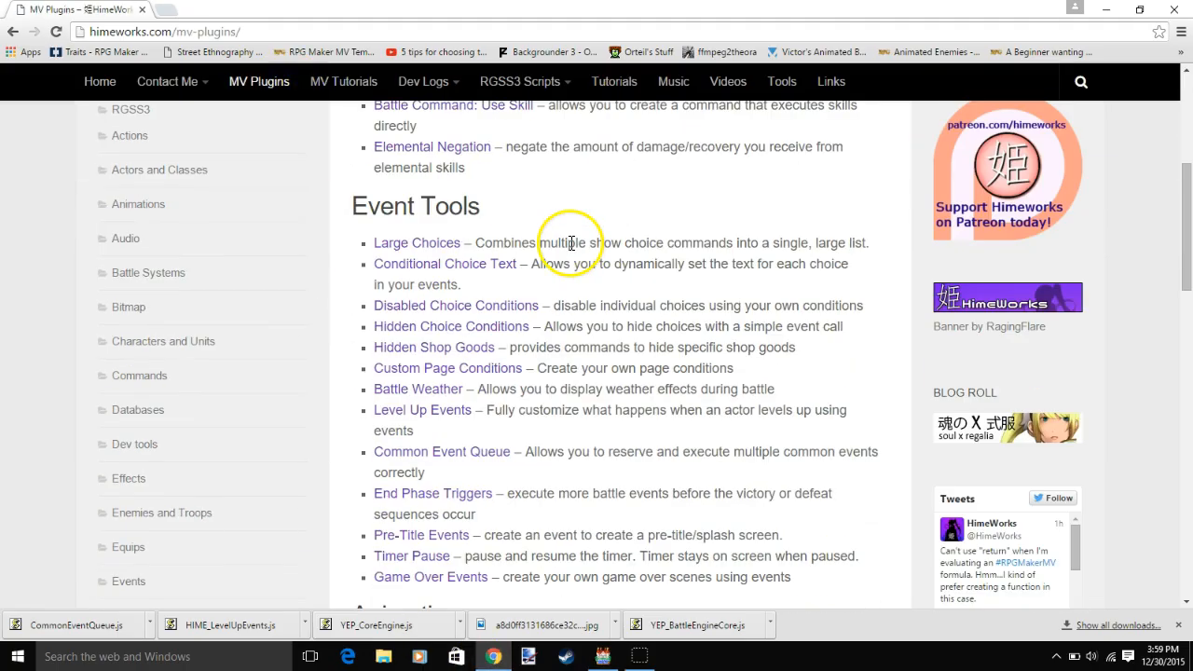
pyautogui.moveTo(477, 453)
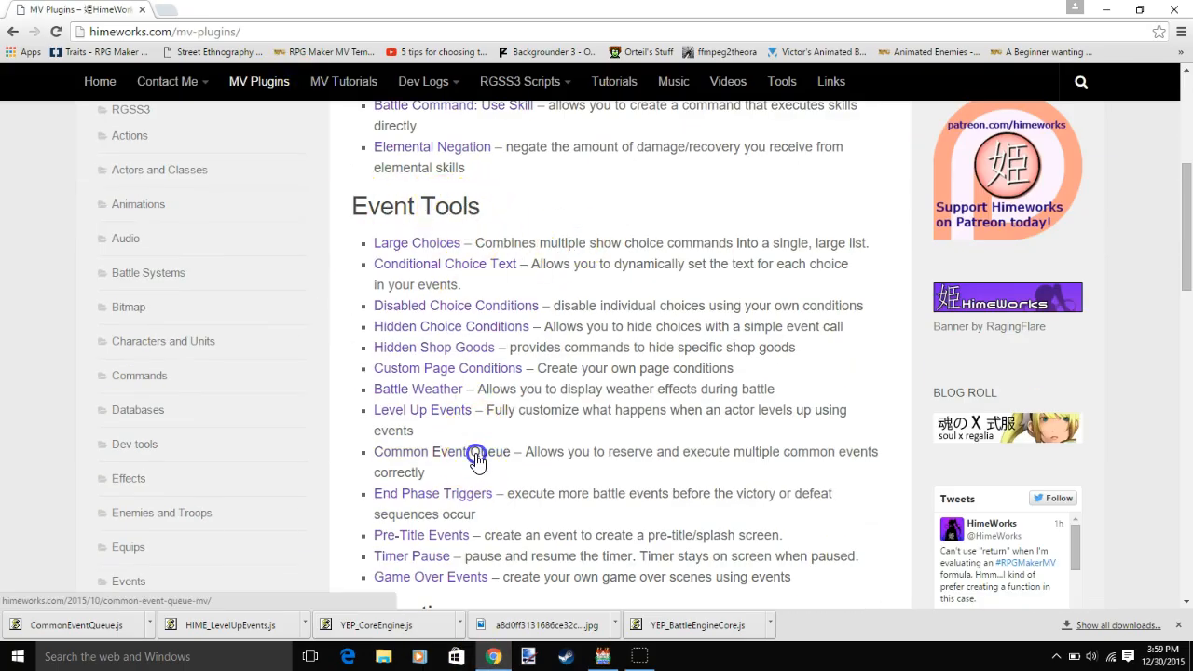
pyautogui.click(417, 453)
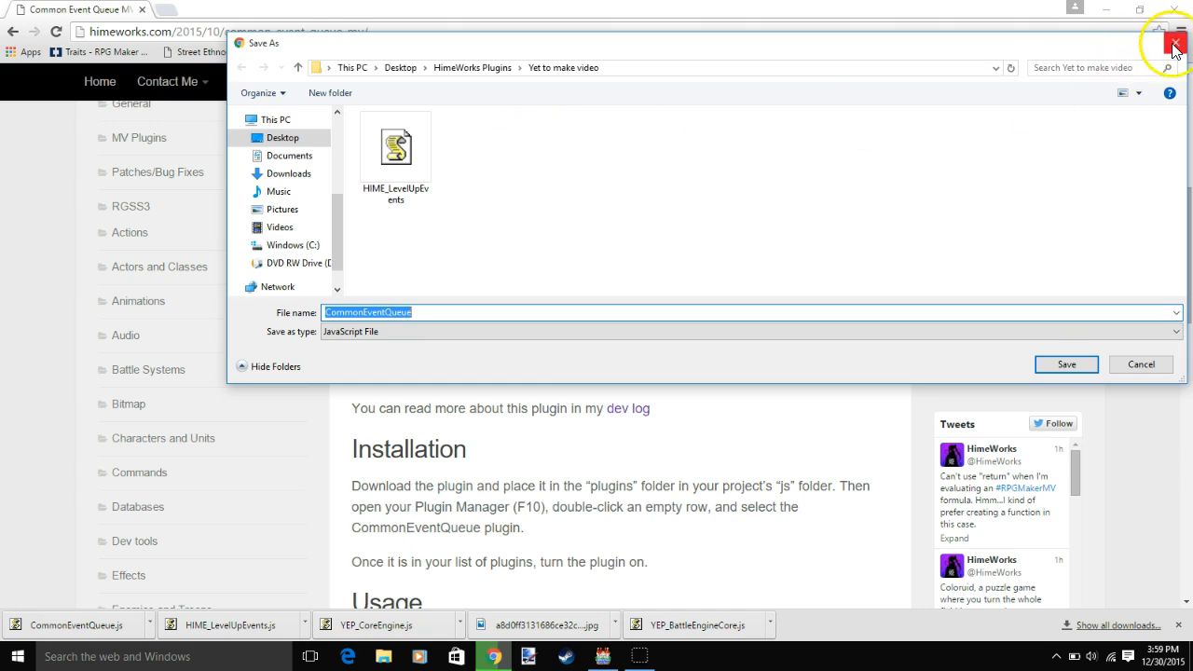
pyautogui.click(1066, 363)
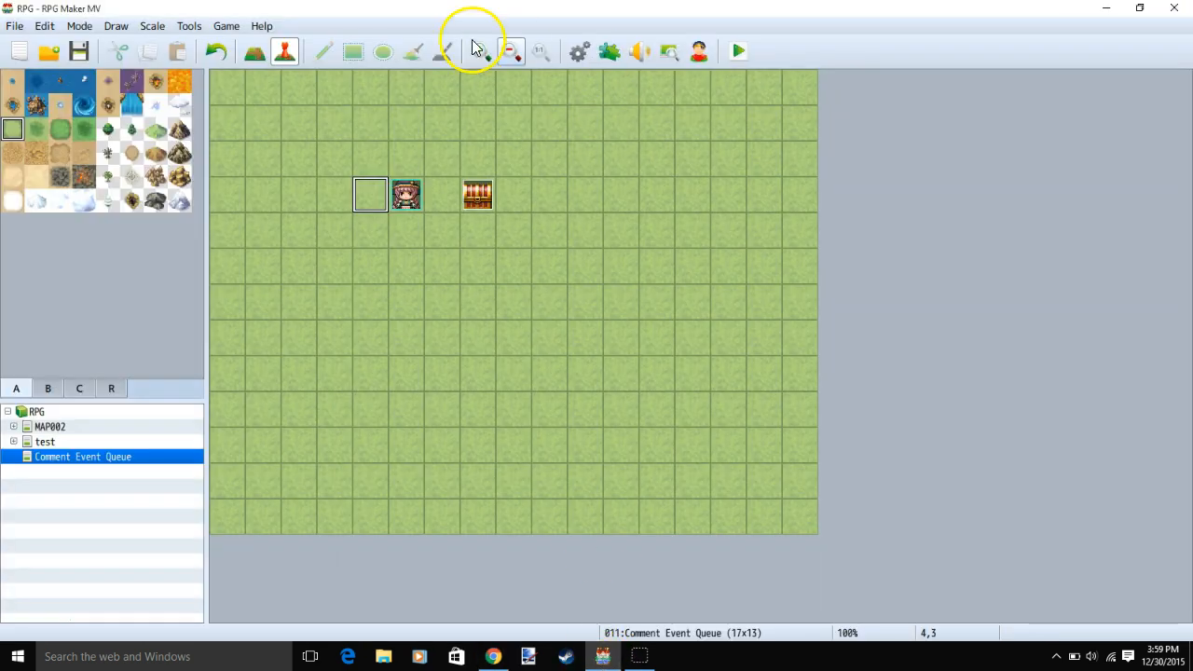
pyautogui.click(226, 26)
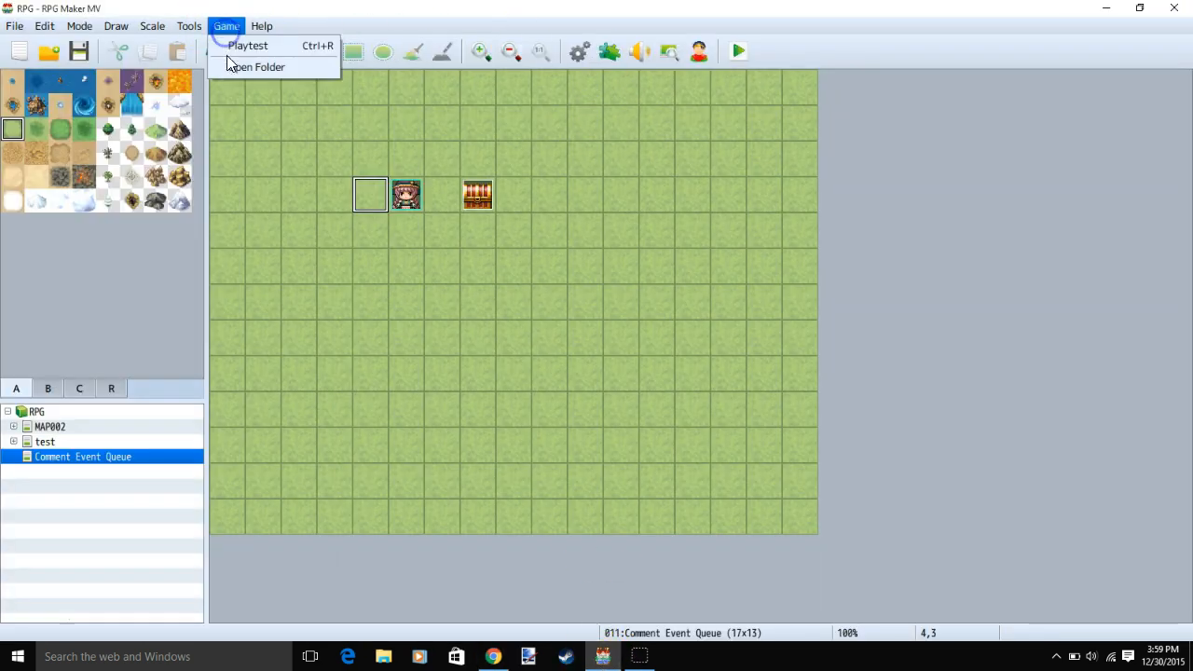
pyautogui.click(257, 67)
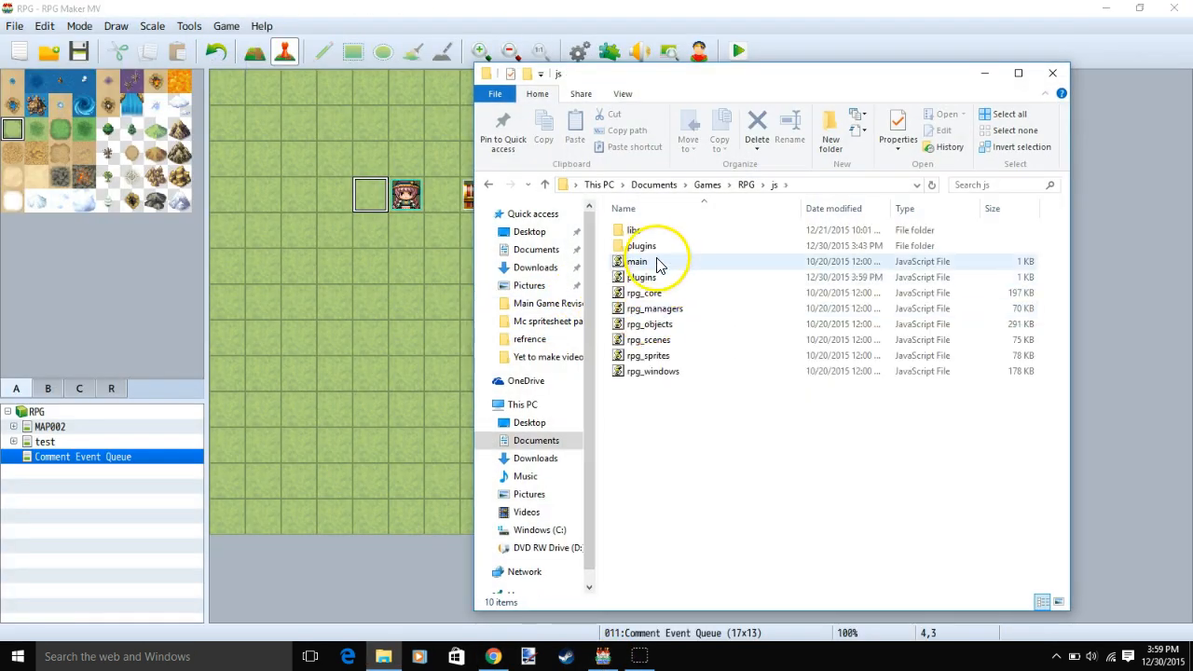
pyautogui.doubleClick(641, 246)
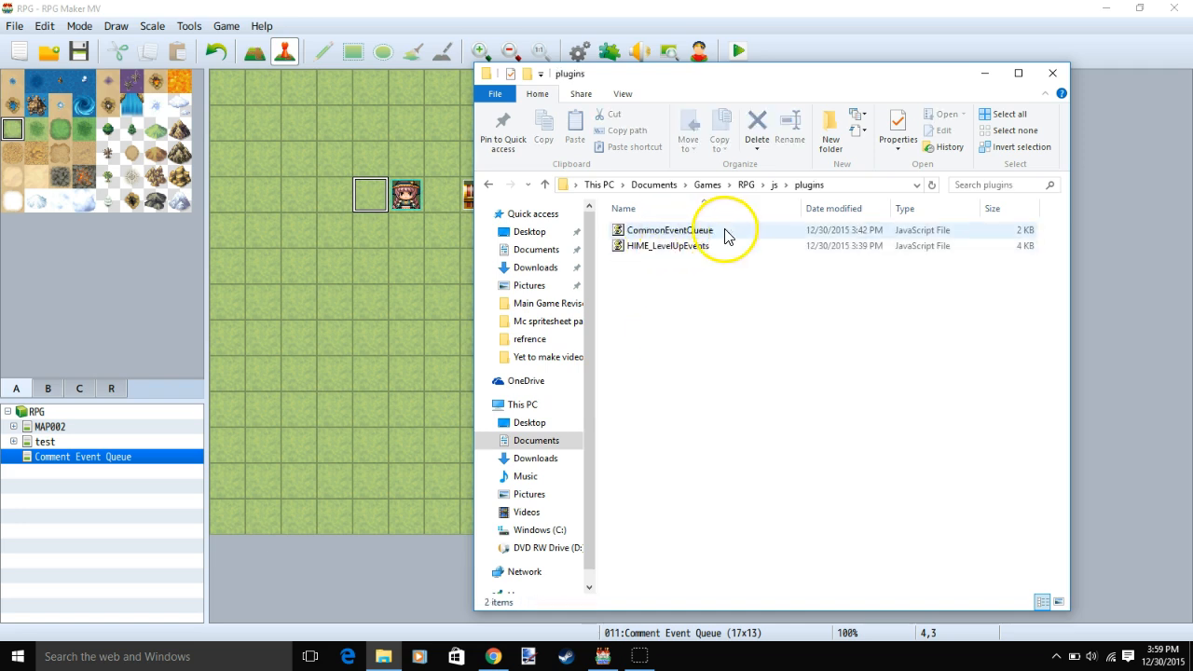
pyautogui.click(1051, 73)
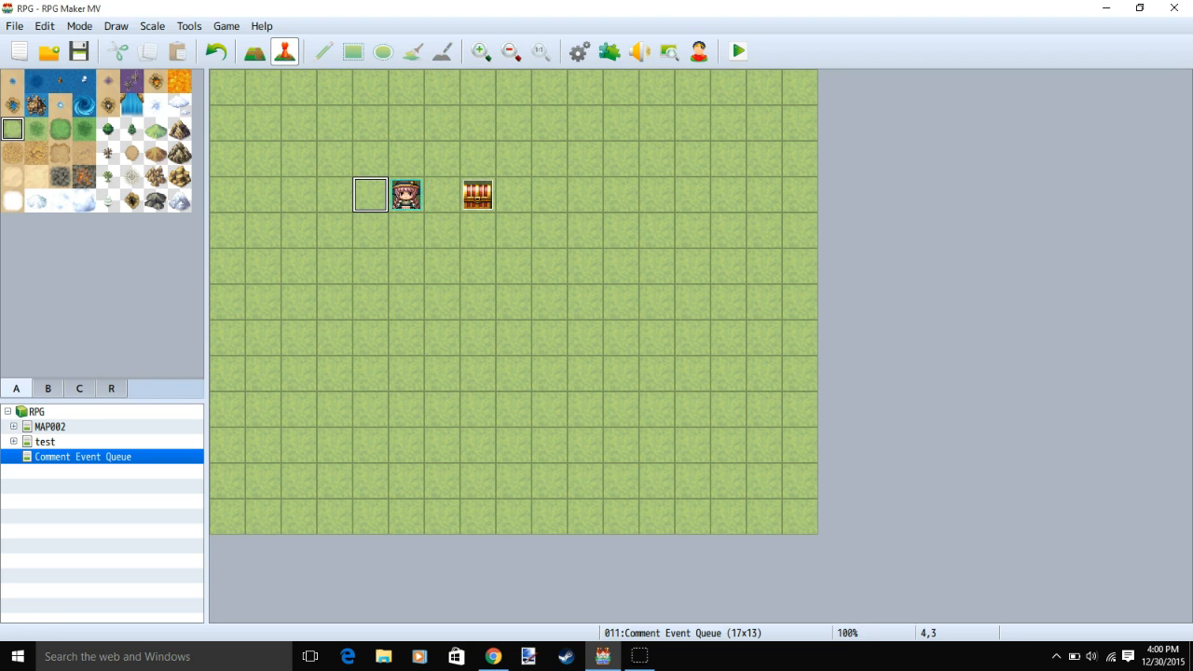
pyautogui.moveTo(611, 41)
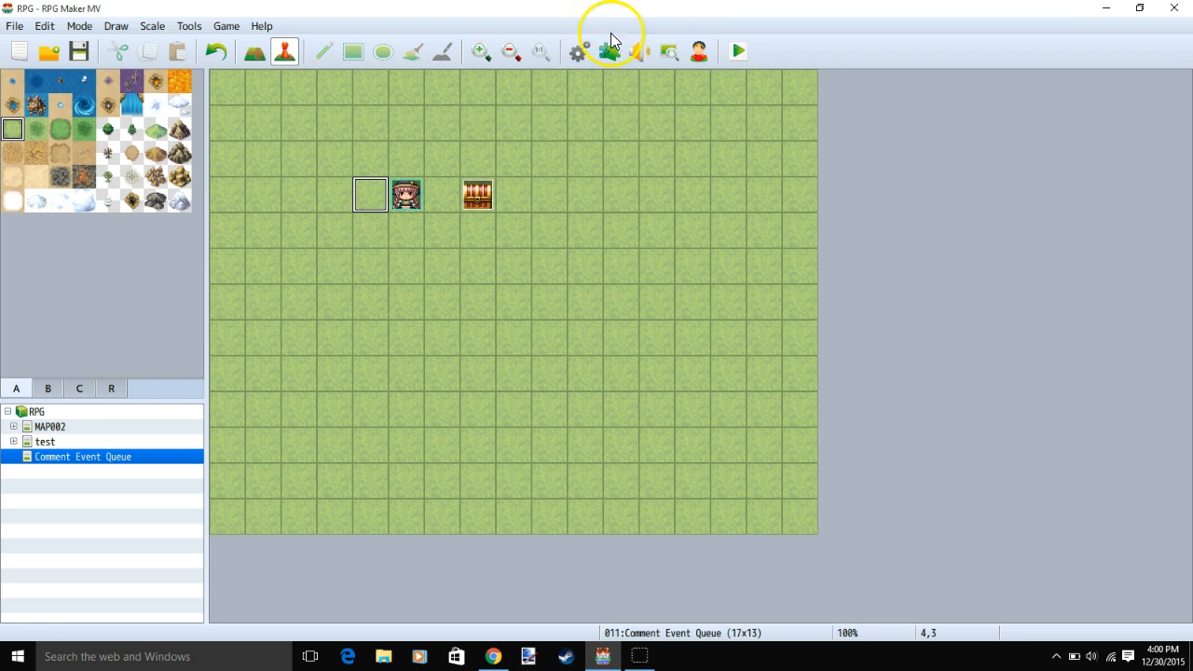
pyautogui.moveTo(577, 71)
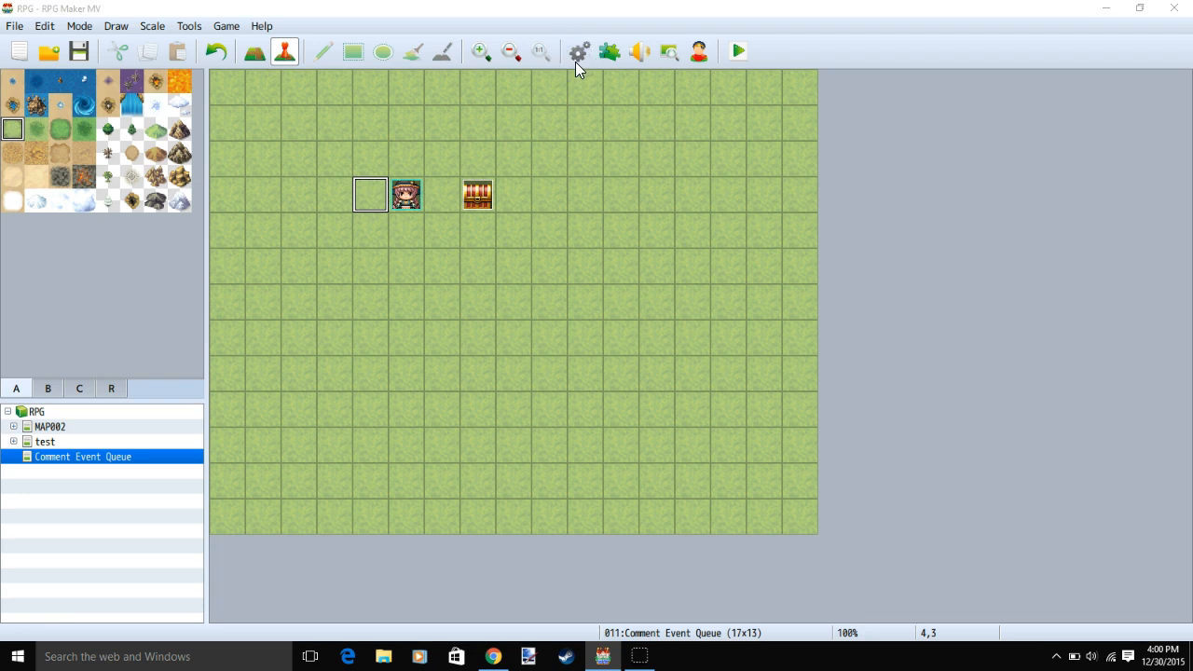
# Review the apple and Fruit Bag items in the Database Items list
pyautogui.click(578, 53)
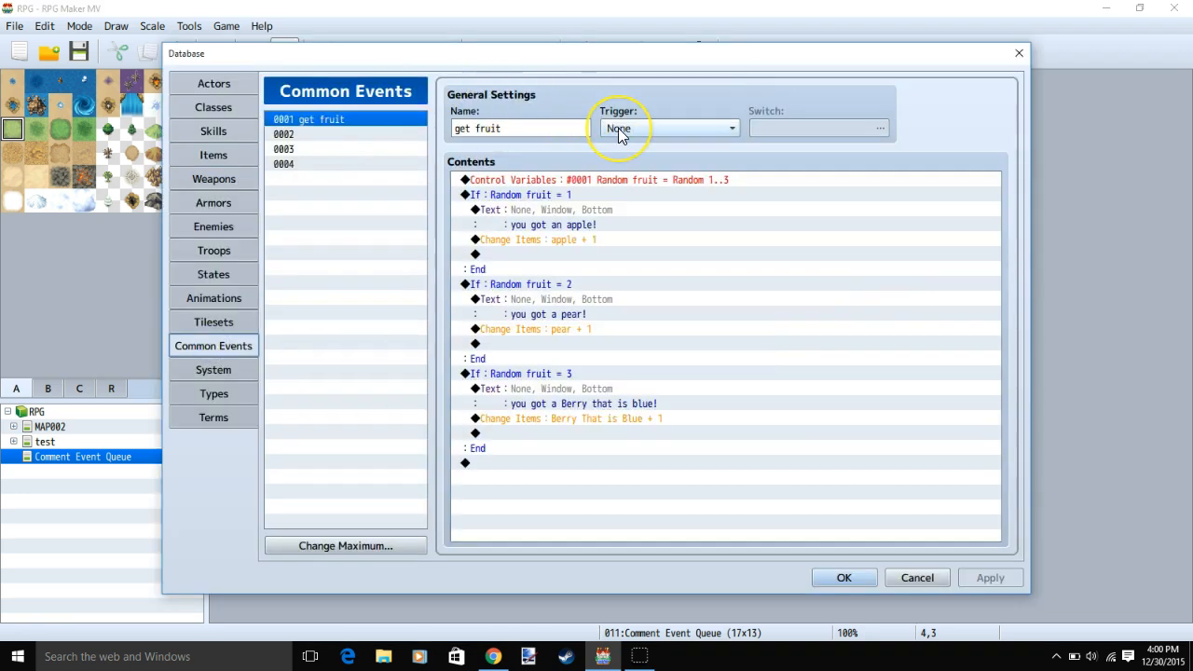
pyautogui.moveTo(829, 280)
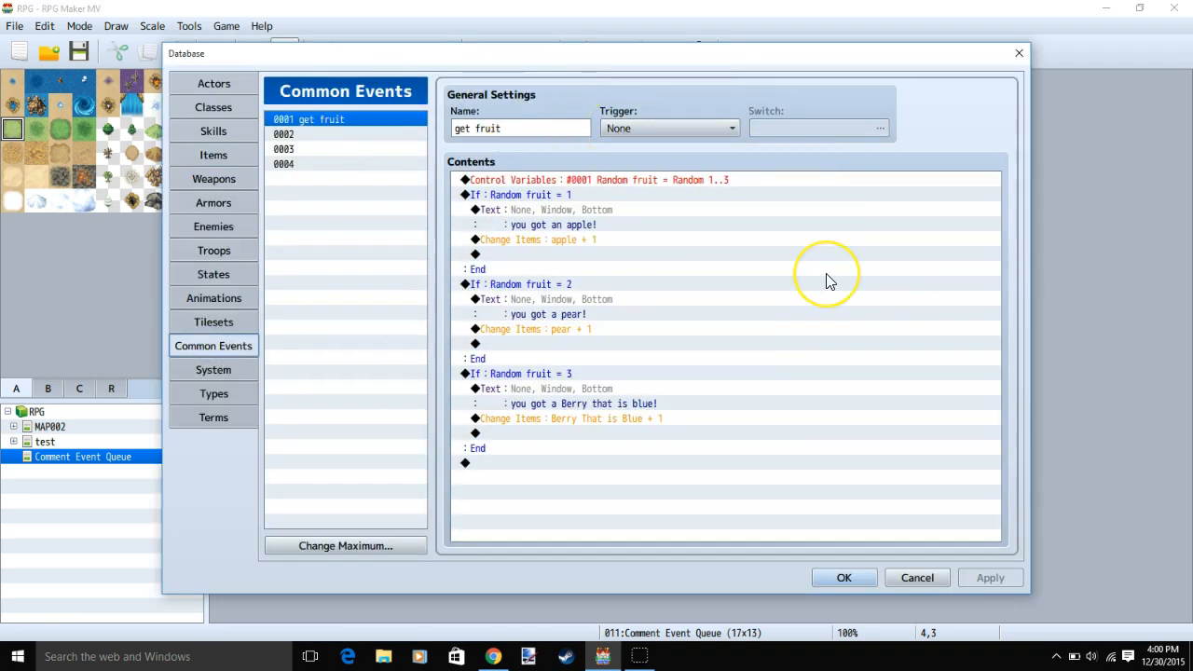
pyautogui.moveTo(829, 281)
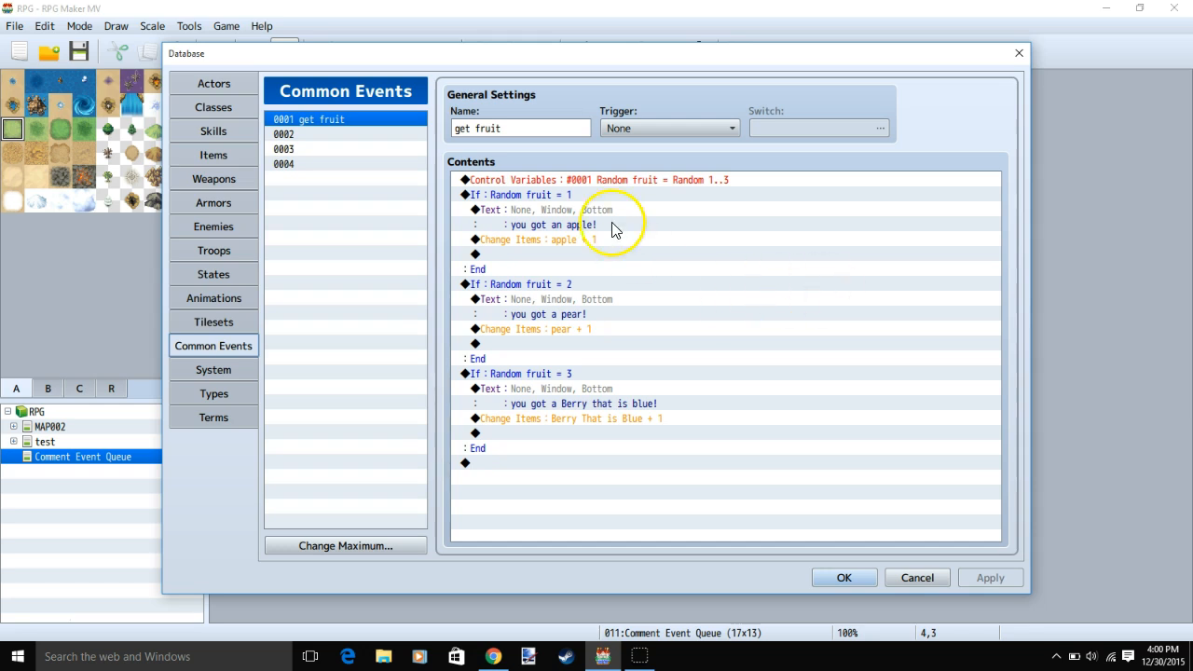
pyautogui.click(212, 155)
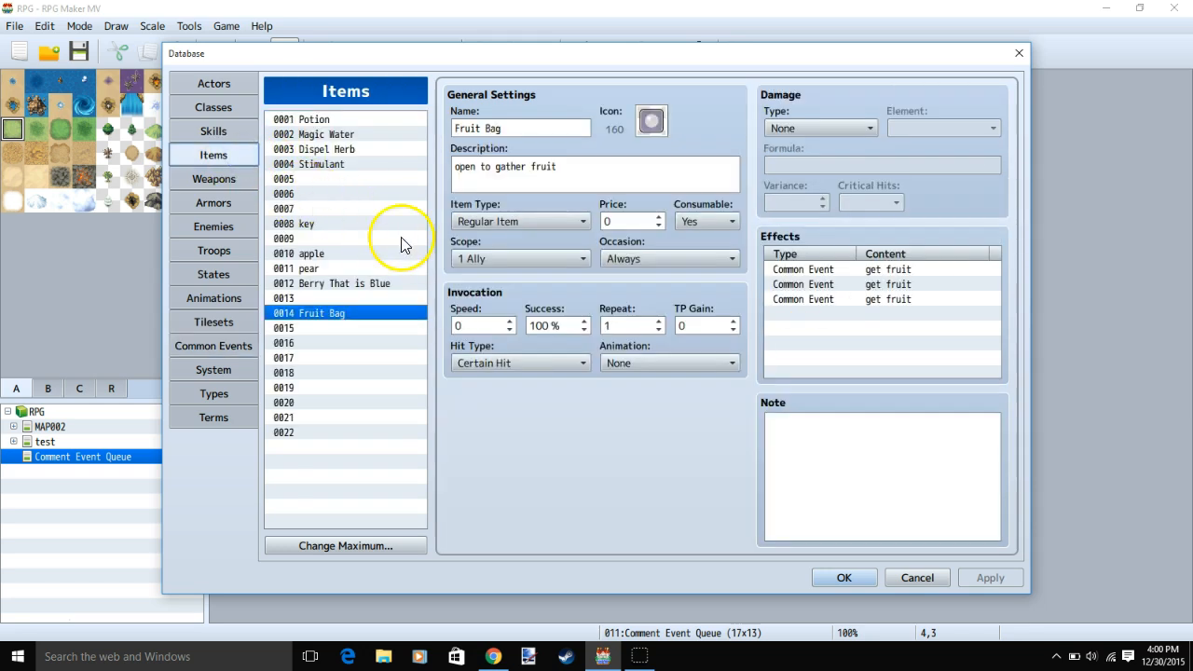
pyautogui.click(308, 268)
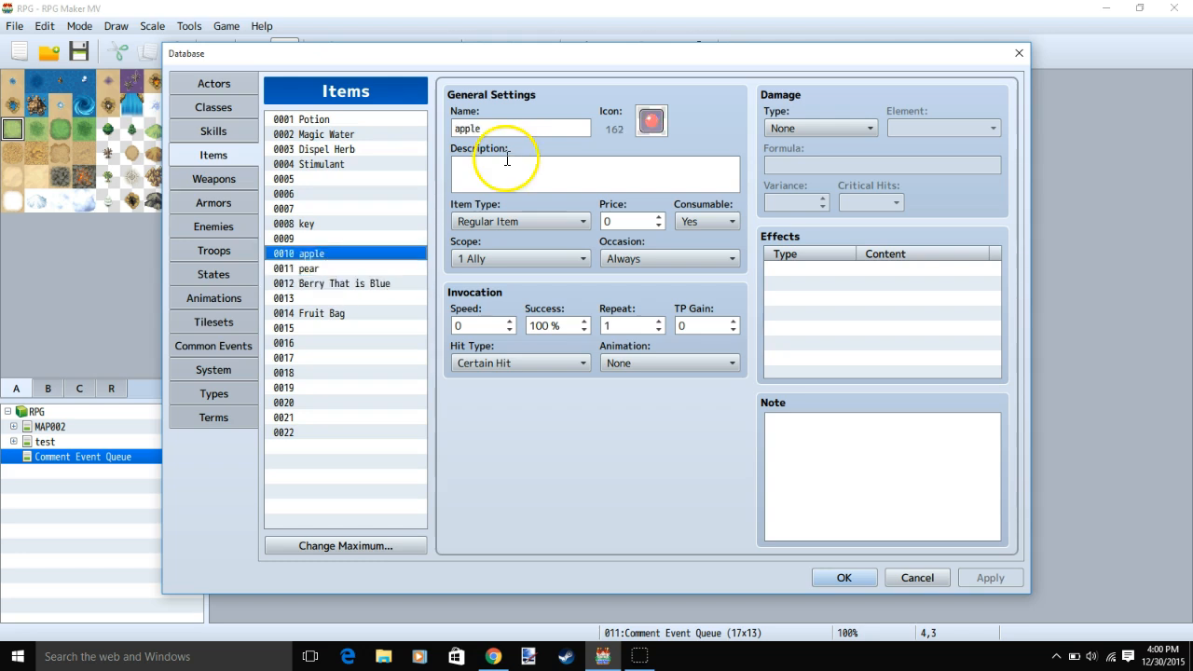
pyautogui.click(320, 313)
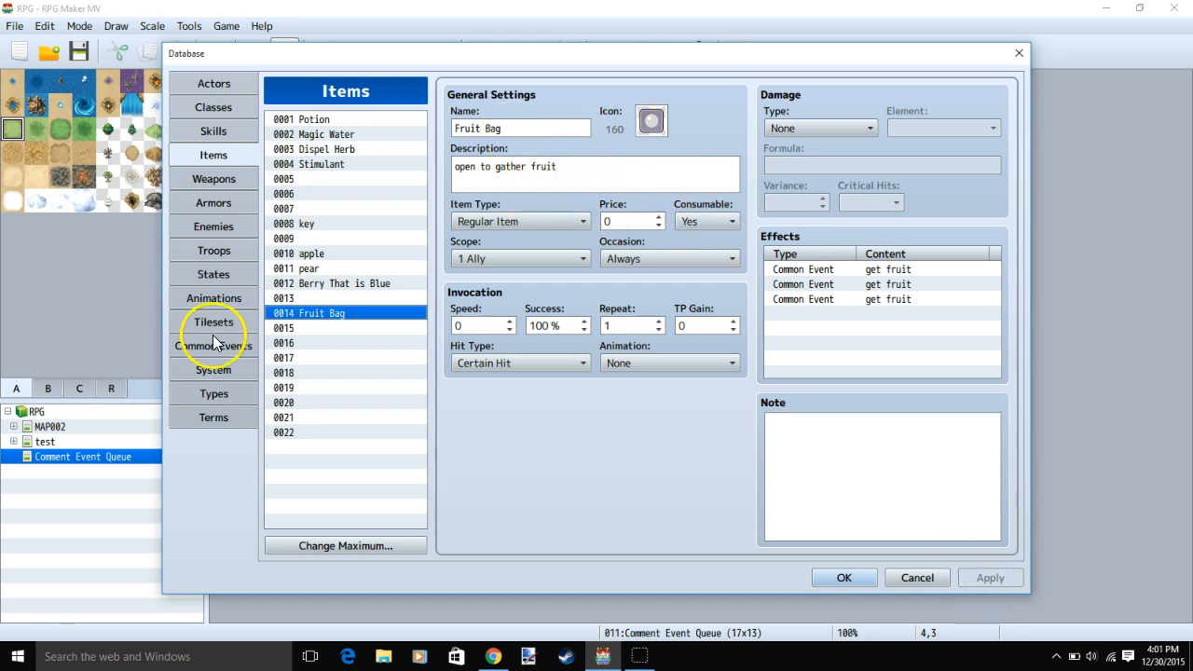
# Name common event 0002 'Get Fruit' and set Random fruit to a random 1–3
pyautogui.click(212, 345)
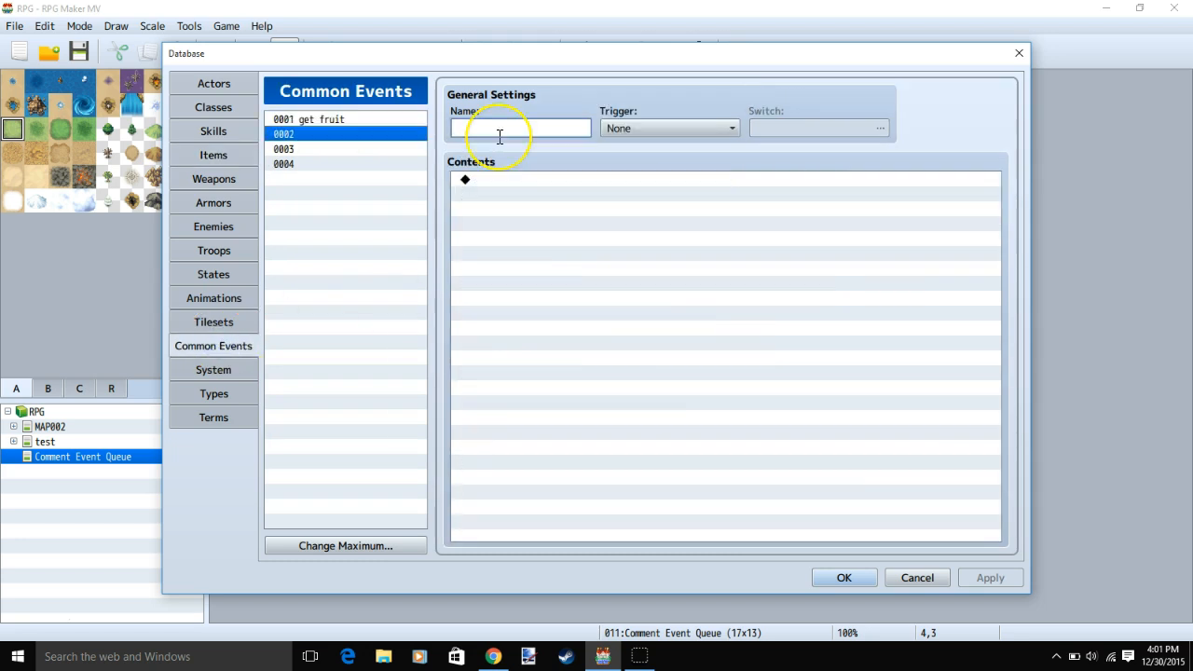
pyautogui.write('Get Fruit')
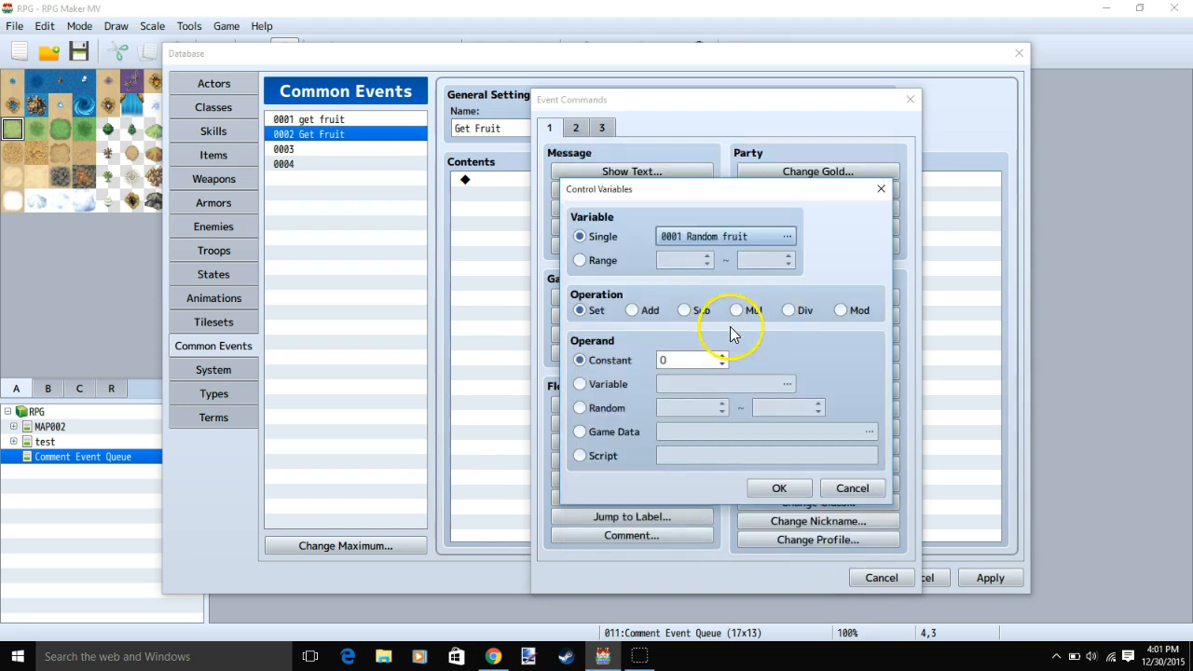
pyautogui.click(578, 406)
pyautogui.write('3')
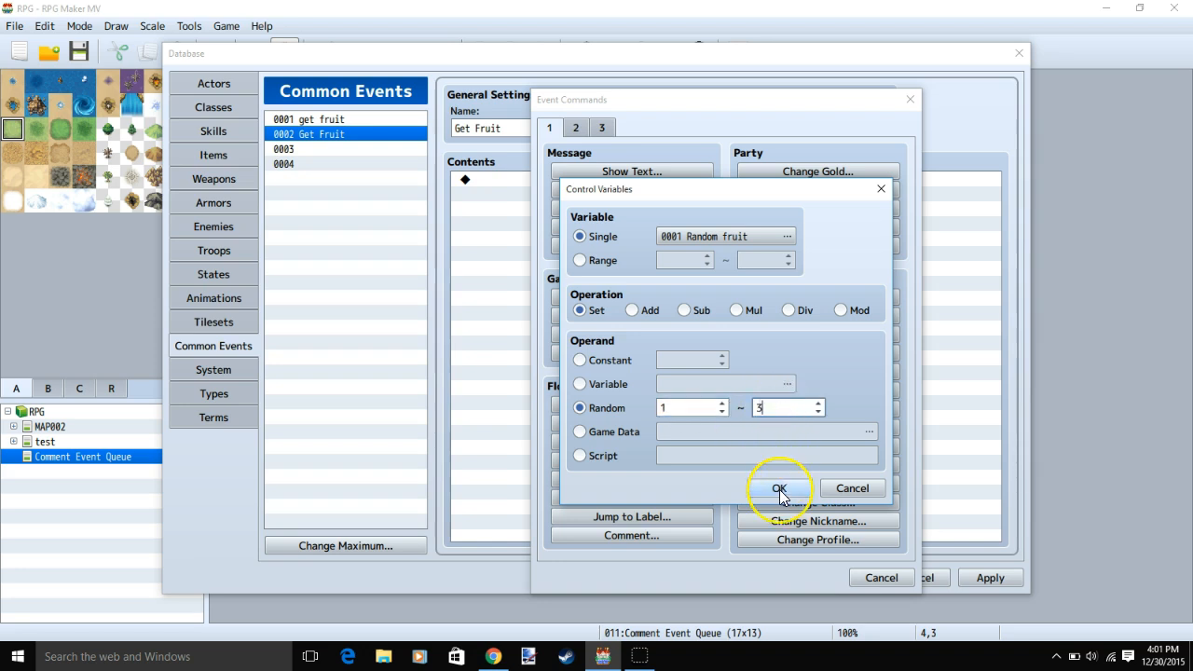
pyautogui.click(779, 488)
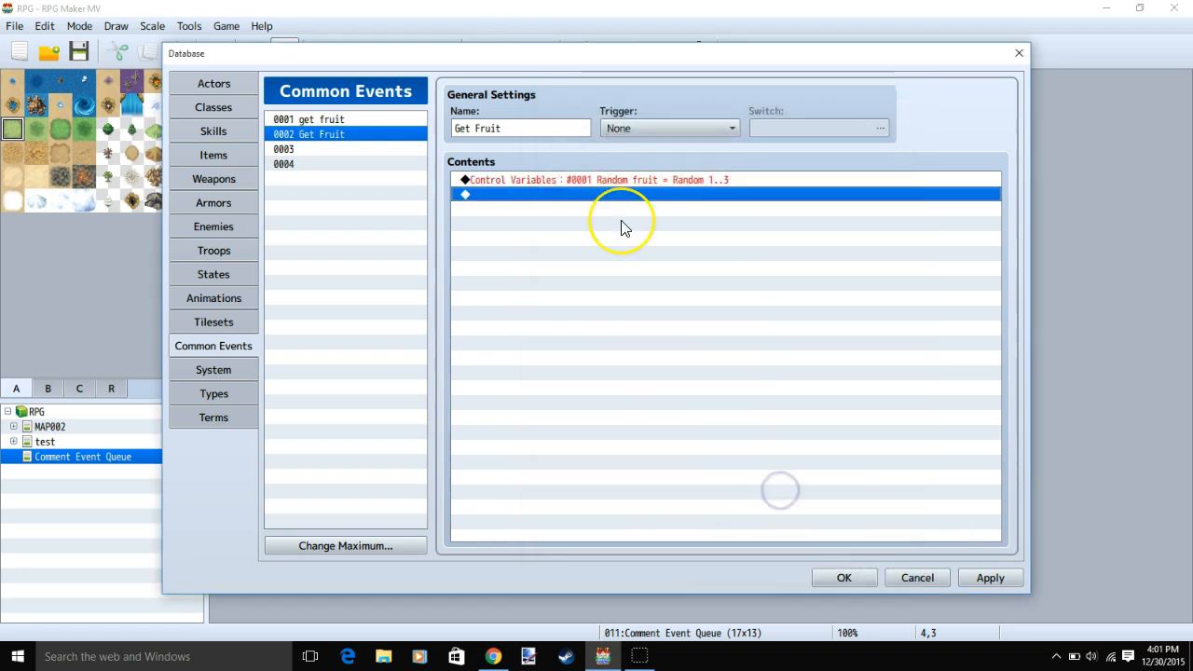
pyautogui.moveTo(451, 192)
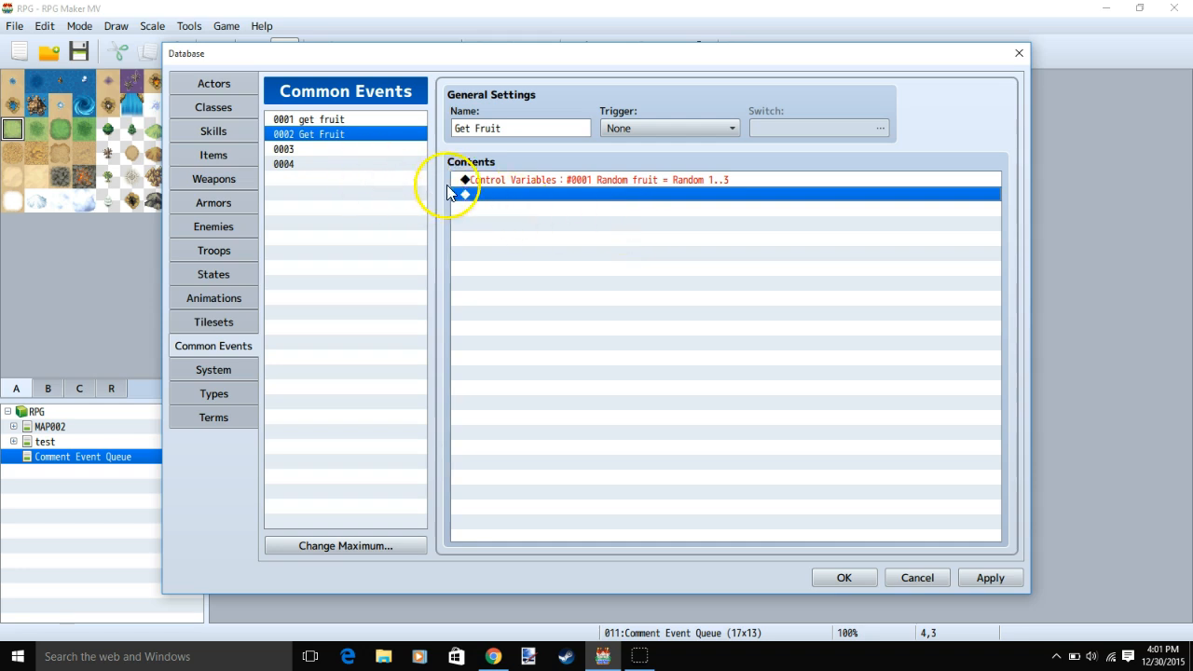
# Add a conditional branch checking Random fruit equals 1
pyautogui.doubleClick(723, 194)
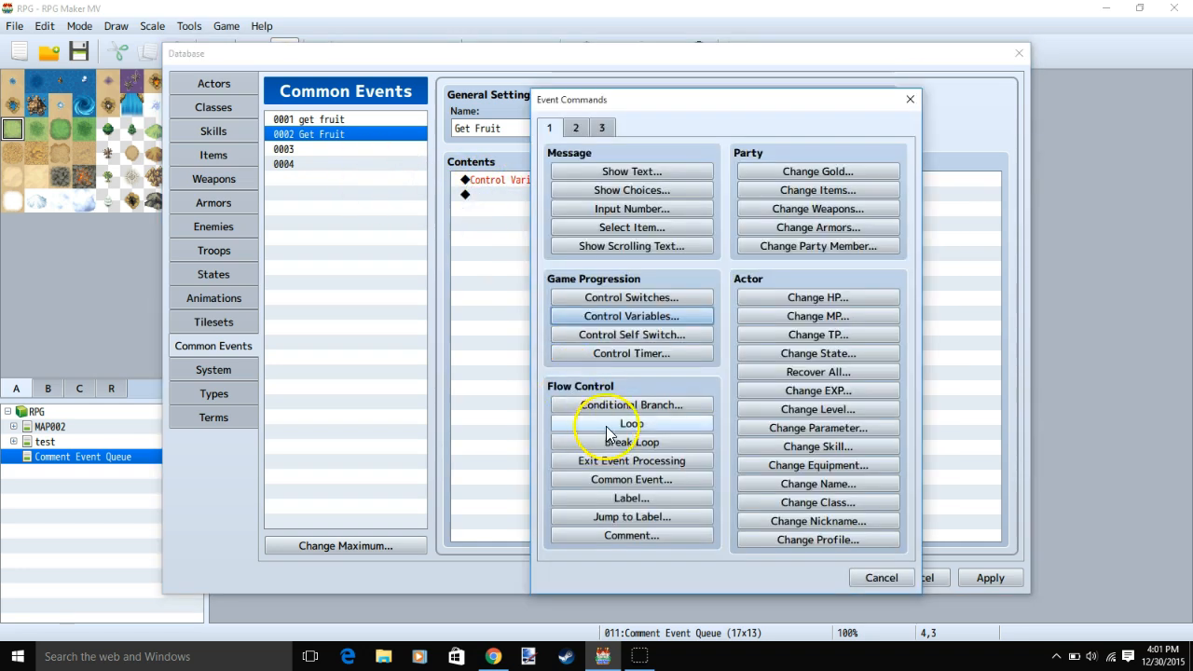
pyautogui.click(630, 404)
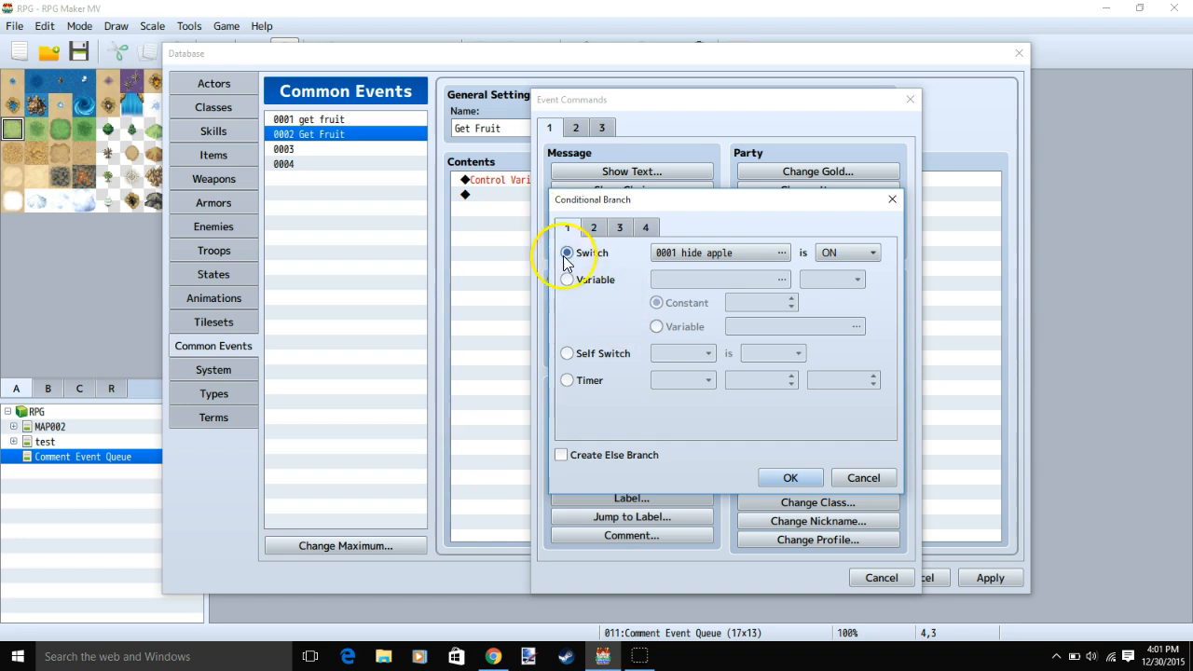
pyautogui.click(566, 279)
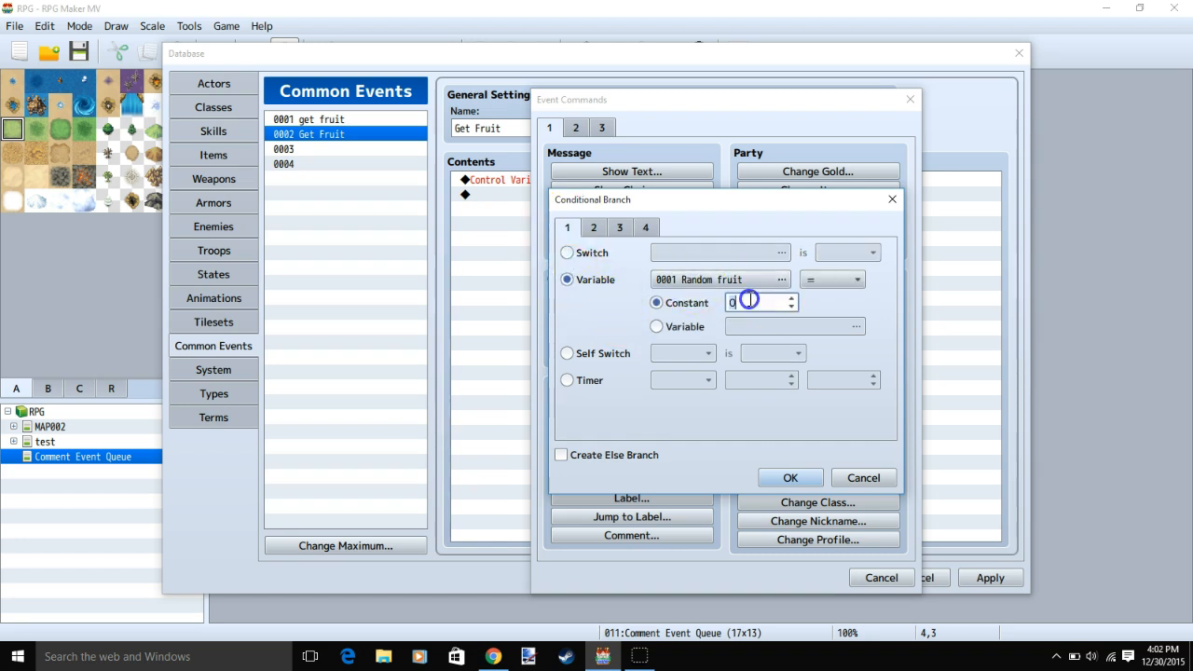
pyautogui.click(790, 477)
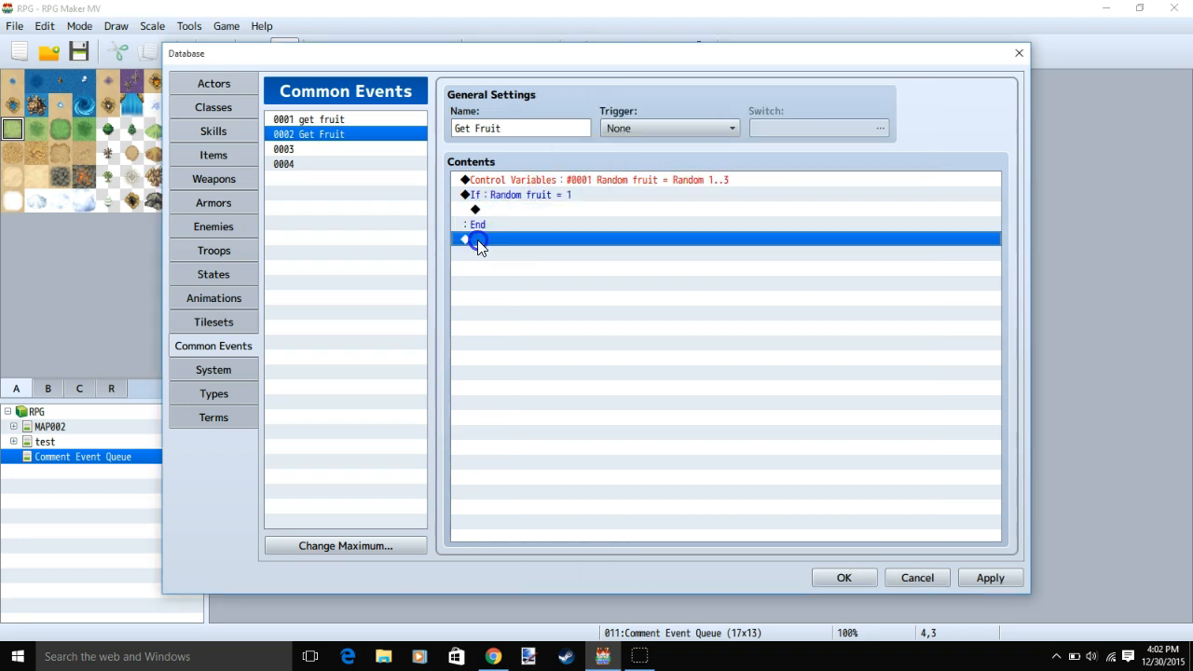
# Add further conditional branches for Random fruit equal to 2 and 3
pyautogui.doubleClick(477, 239)
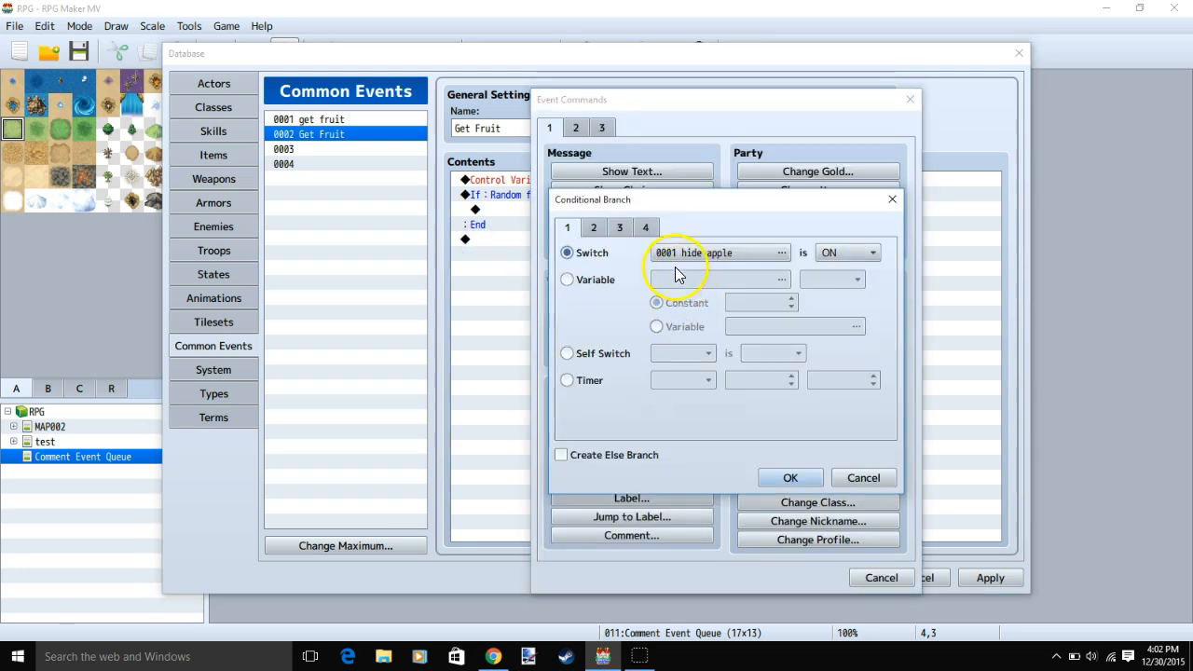
pyautogui.click(567, 280)
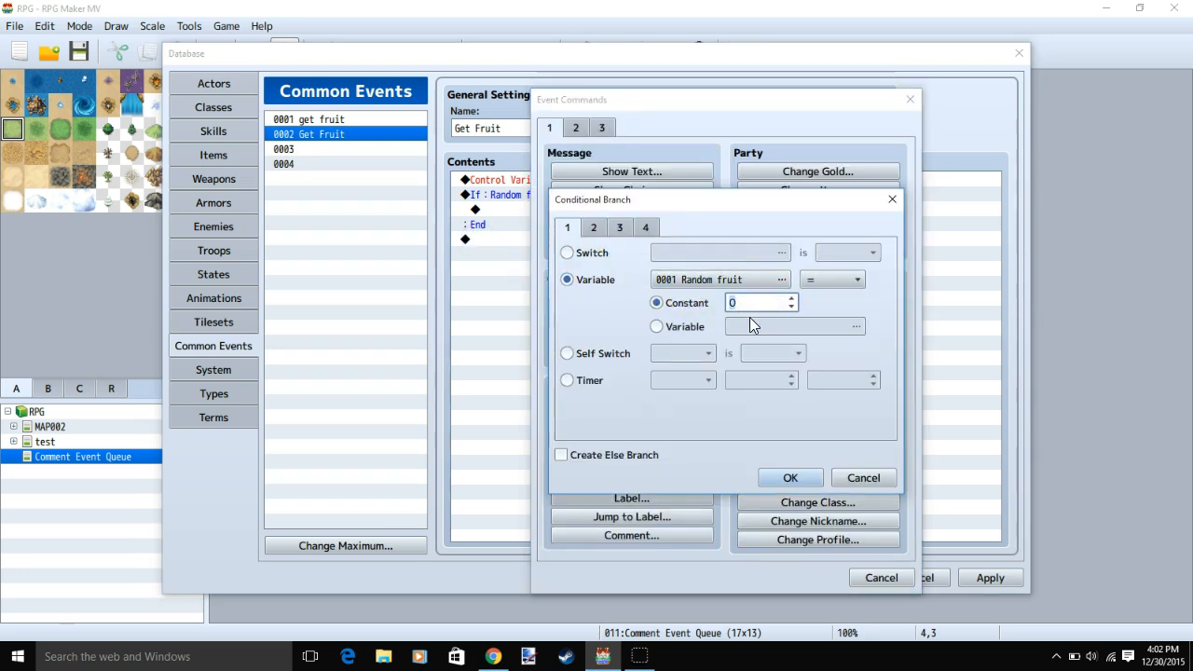
pyautogui.click(790, 477)
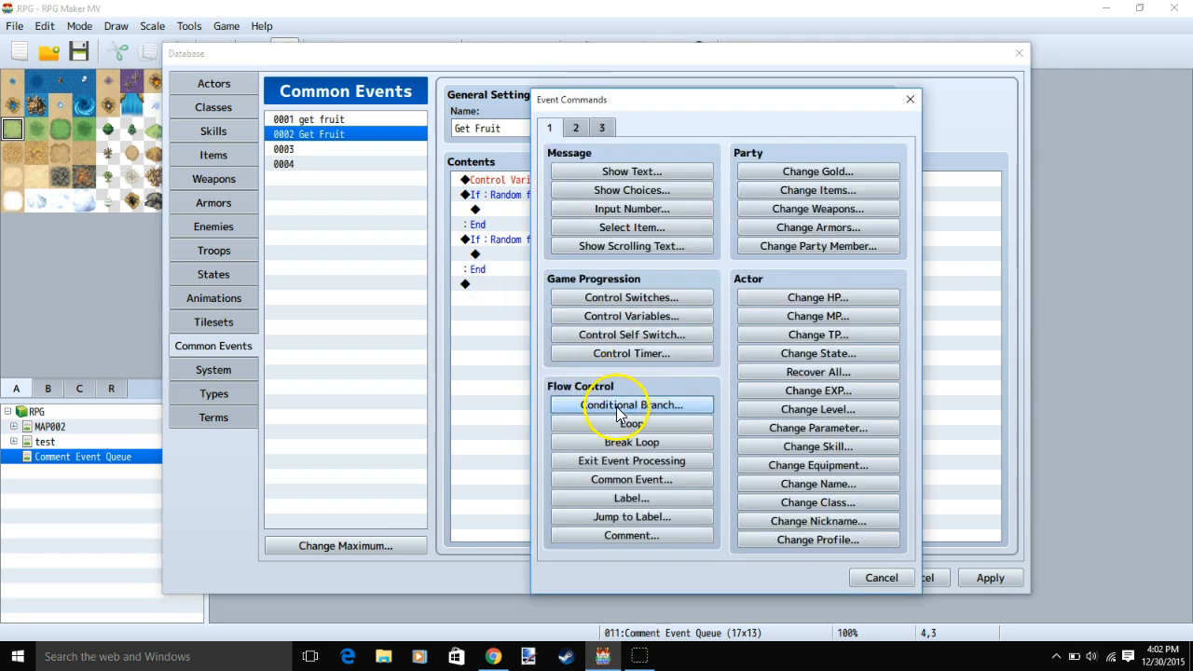
pyautogui.click(630, 404)
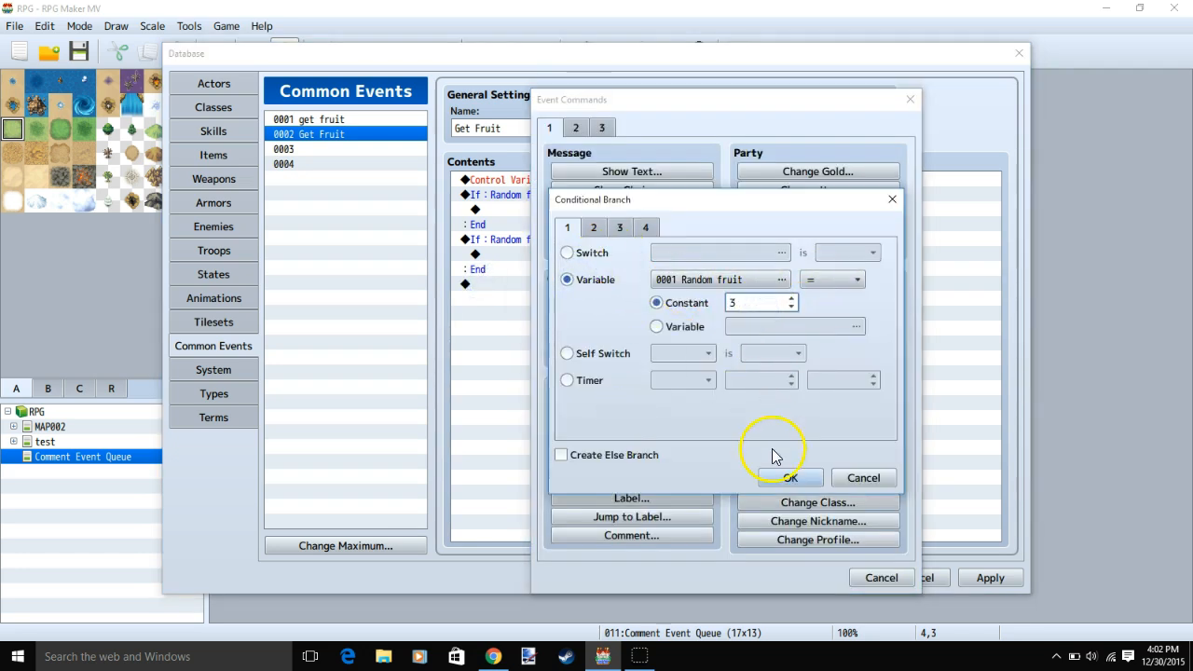
pyautogui.click(790, 477)
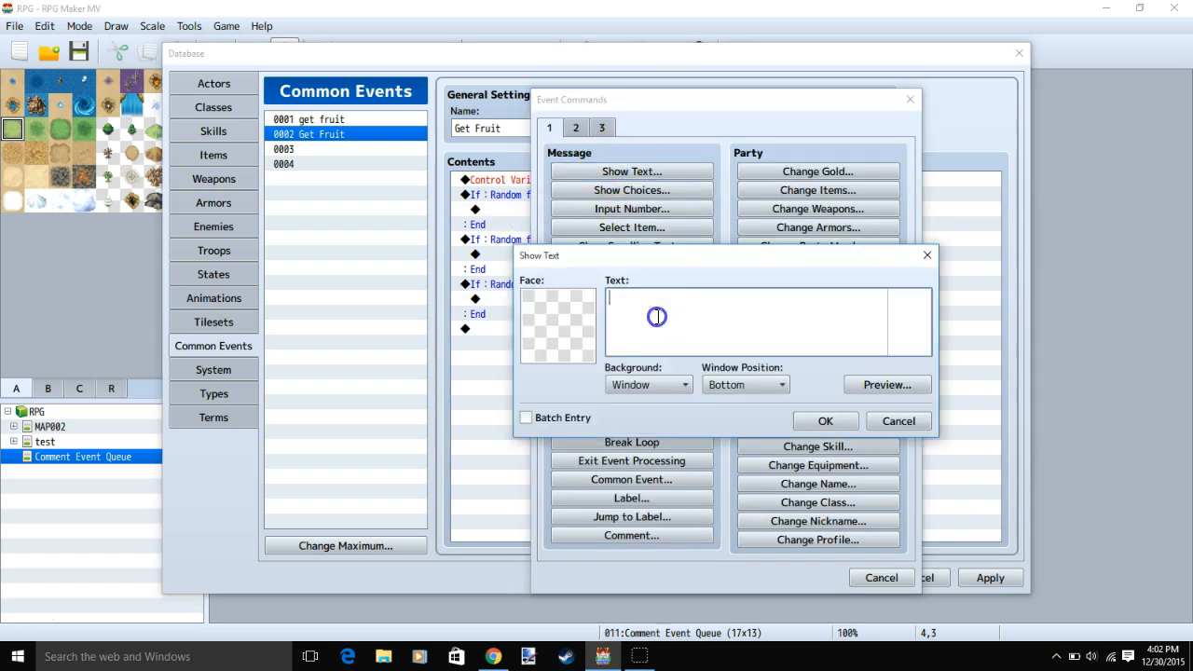
pyautogui.moveTo(656, 317)
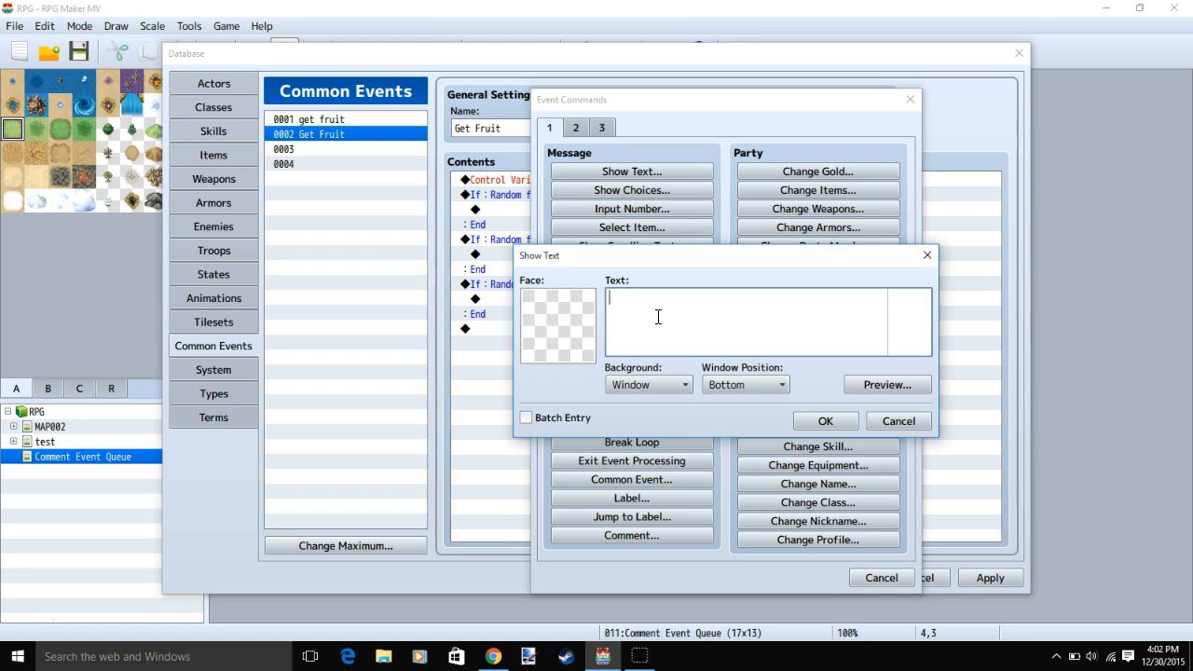
# Make the first branch say 'you got an apple!' and give one apple
pyautogui.write('you got an apple!')
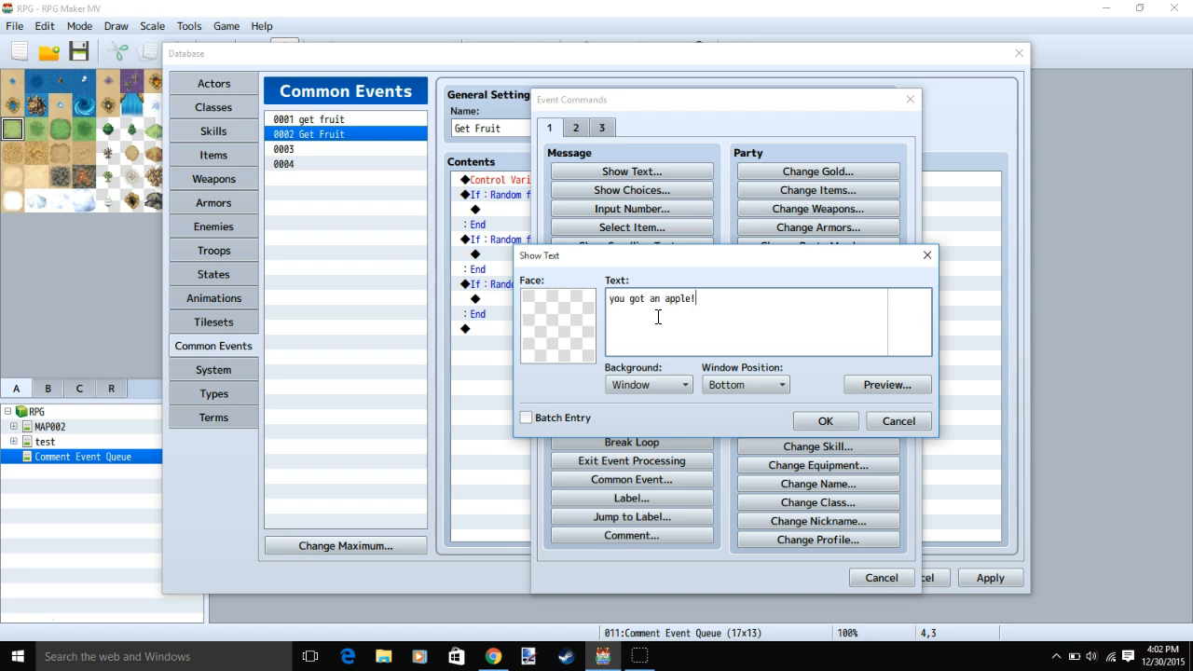
pyautogui.click(824, 421)
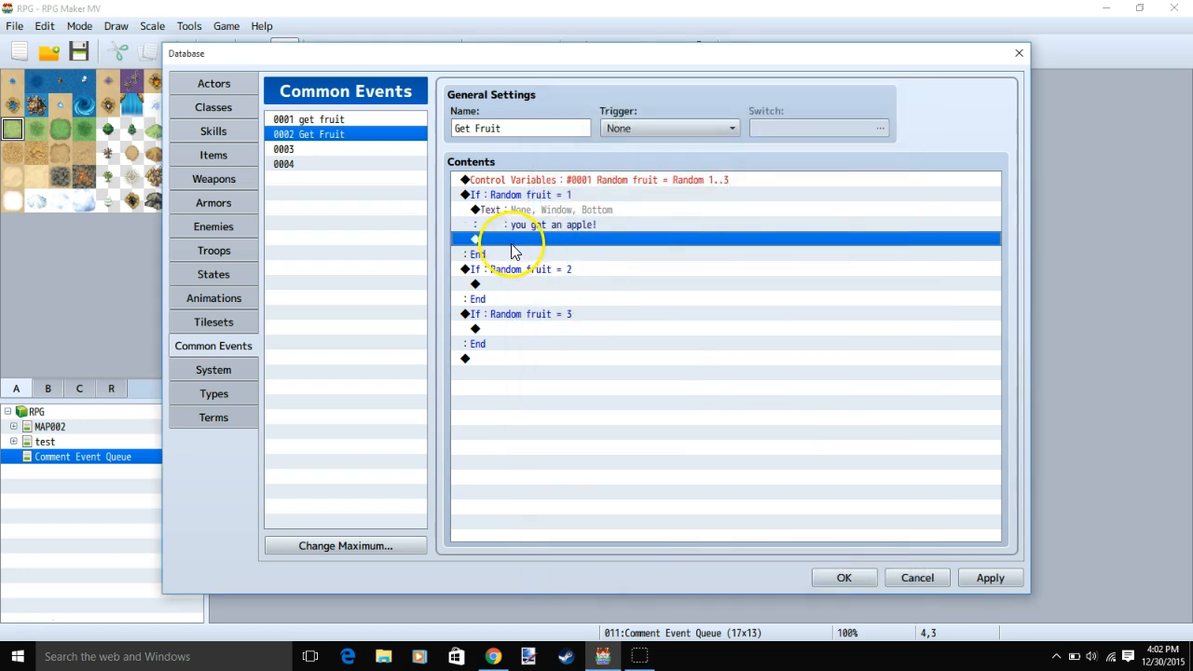
pyautogui.doubleClick(513, 239)
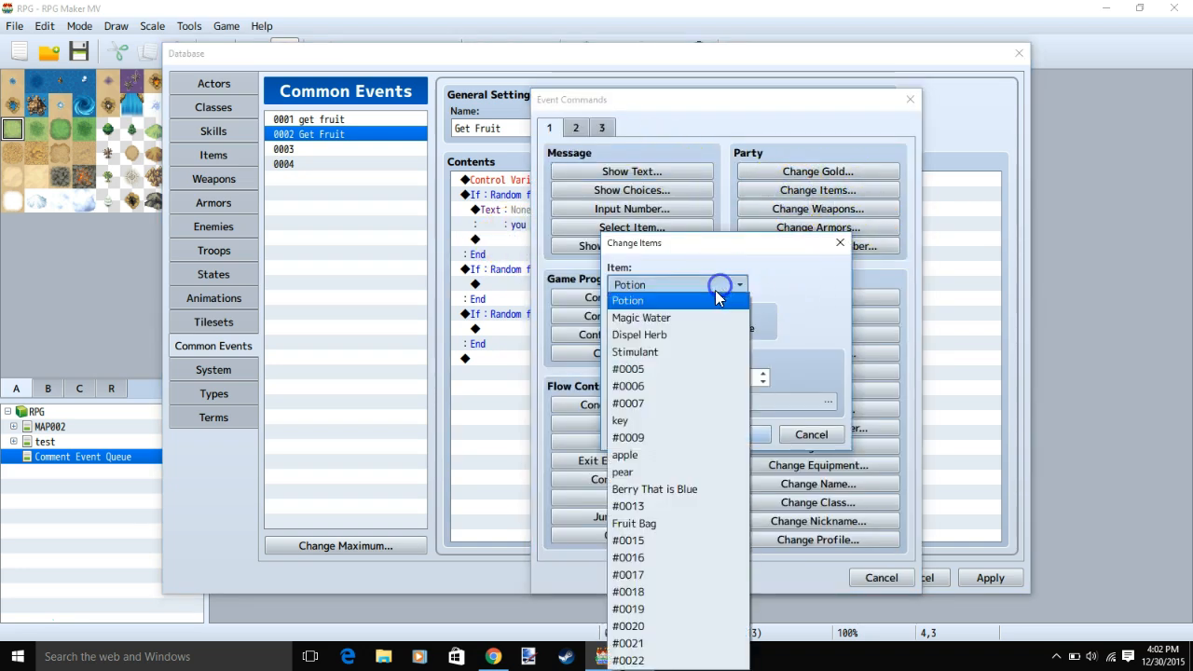
pyautogui.click(625, 454)
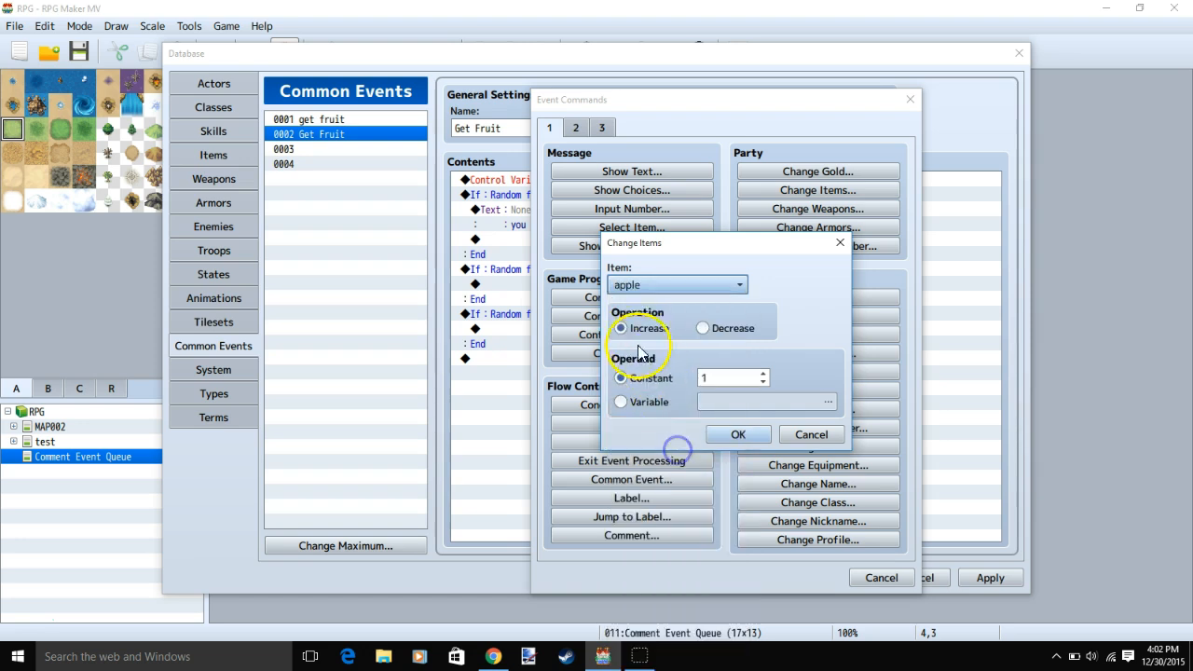
pyautogui.click(738, 435)
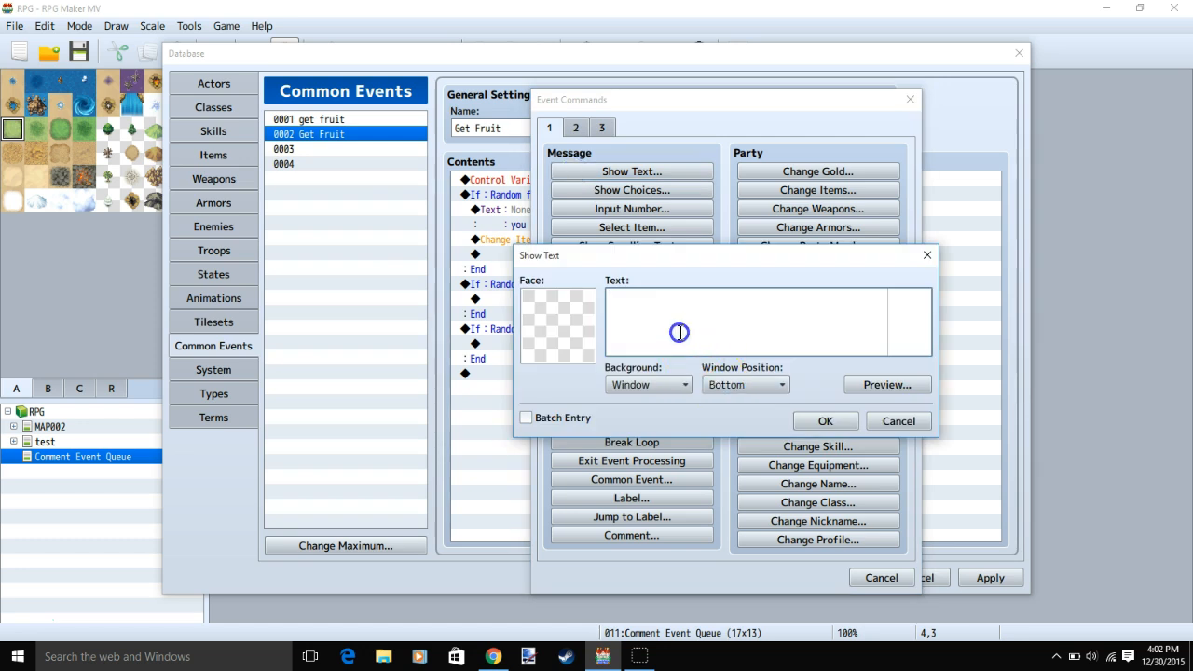
# Make the other branches announce and give one pear and one Berry That is Blue
pyautogui.write('you got a p')
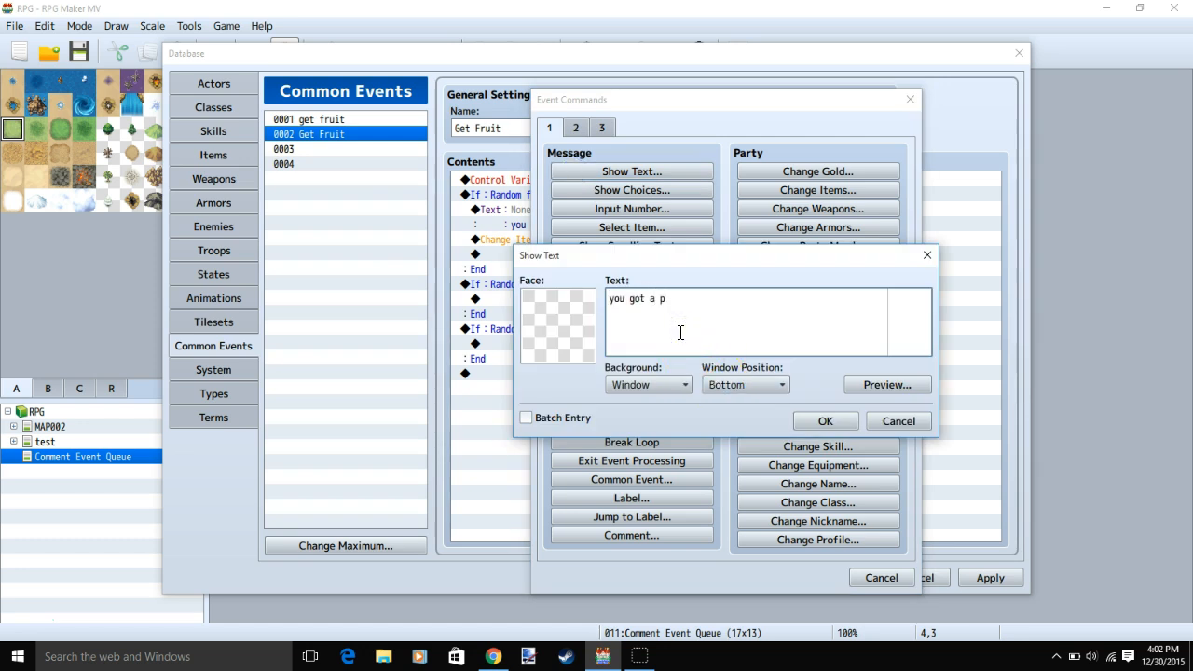
pyautogui.click(823, 421)
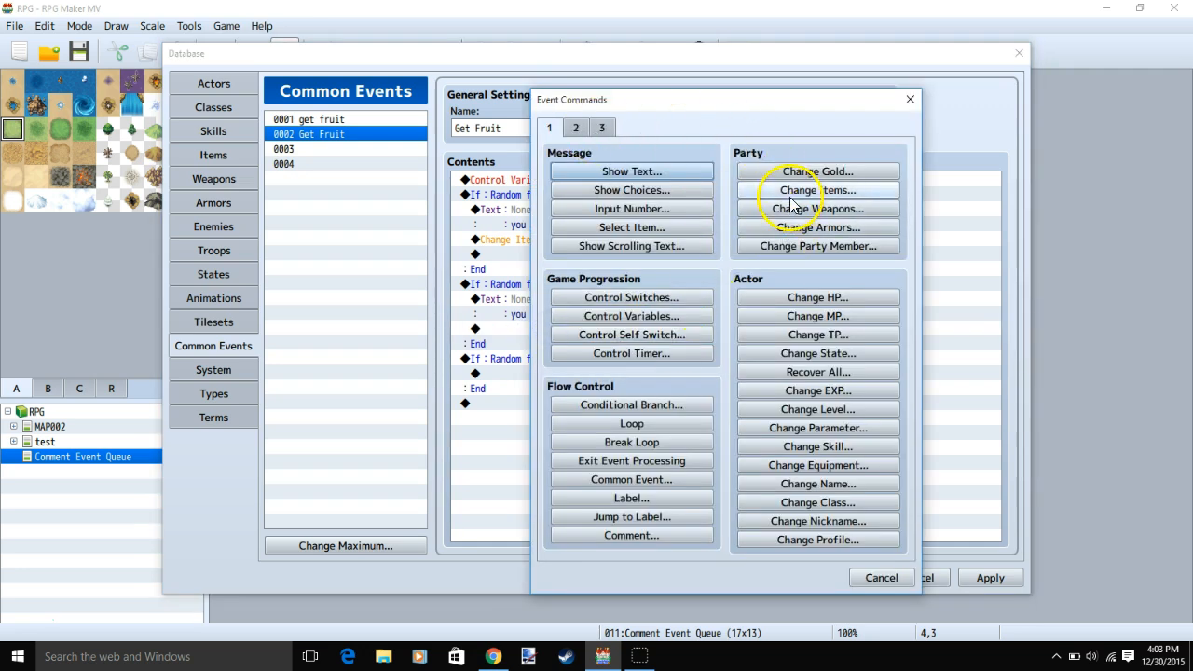
pyautogui.click(816, 190)
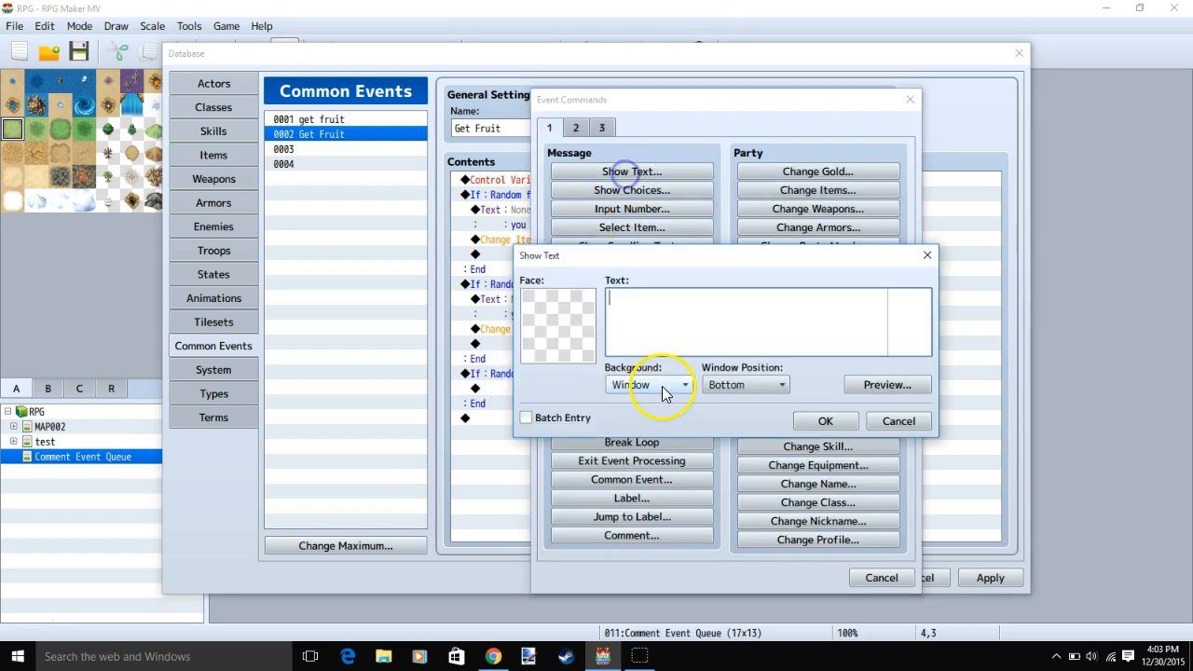
pyautogui.write('you got a be')
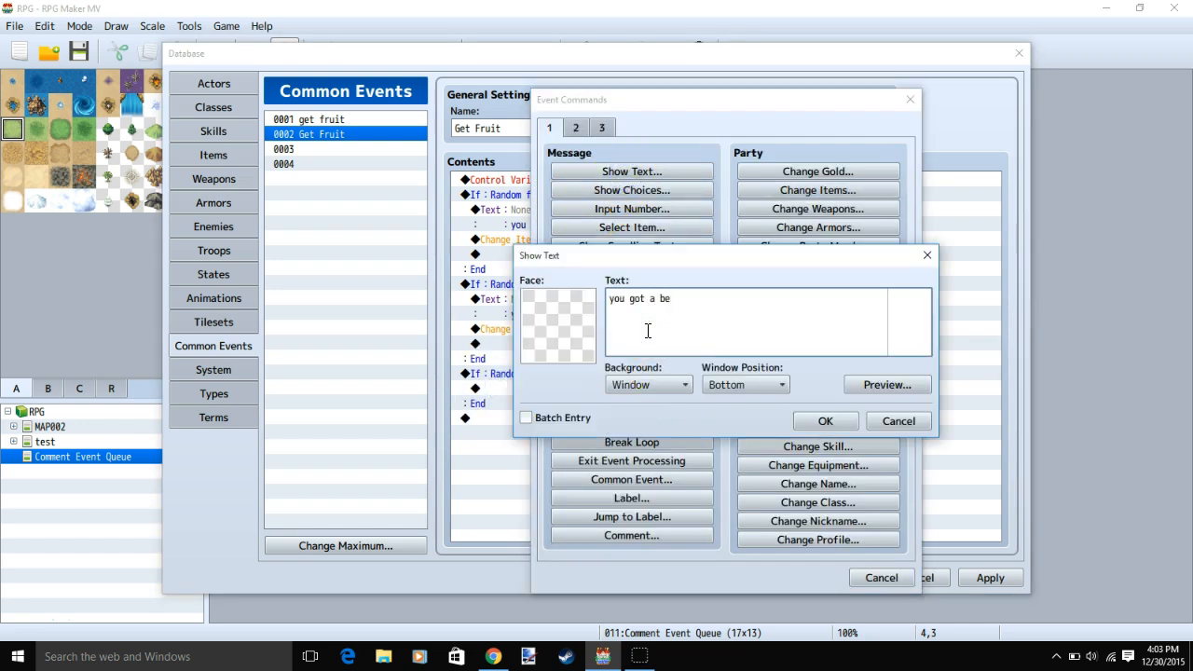
pyautogui.click(824, 421)
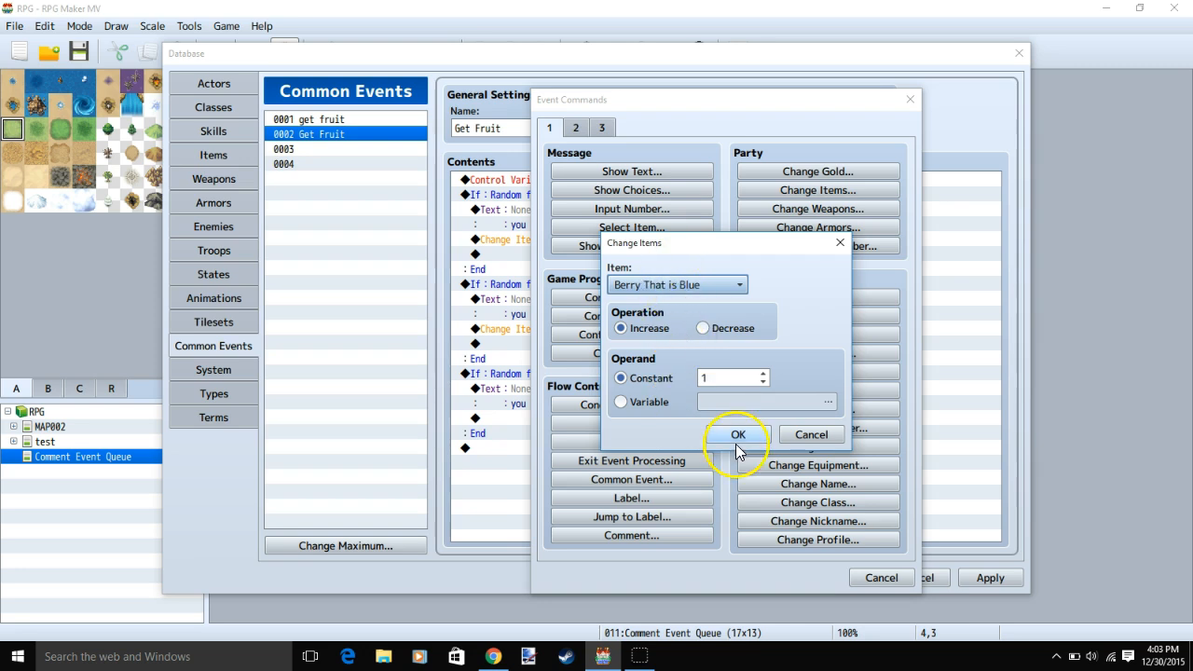
pyautogui.click(738, 434)
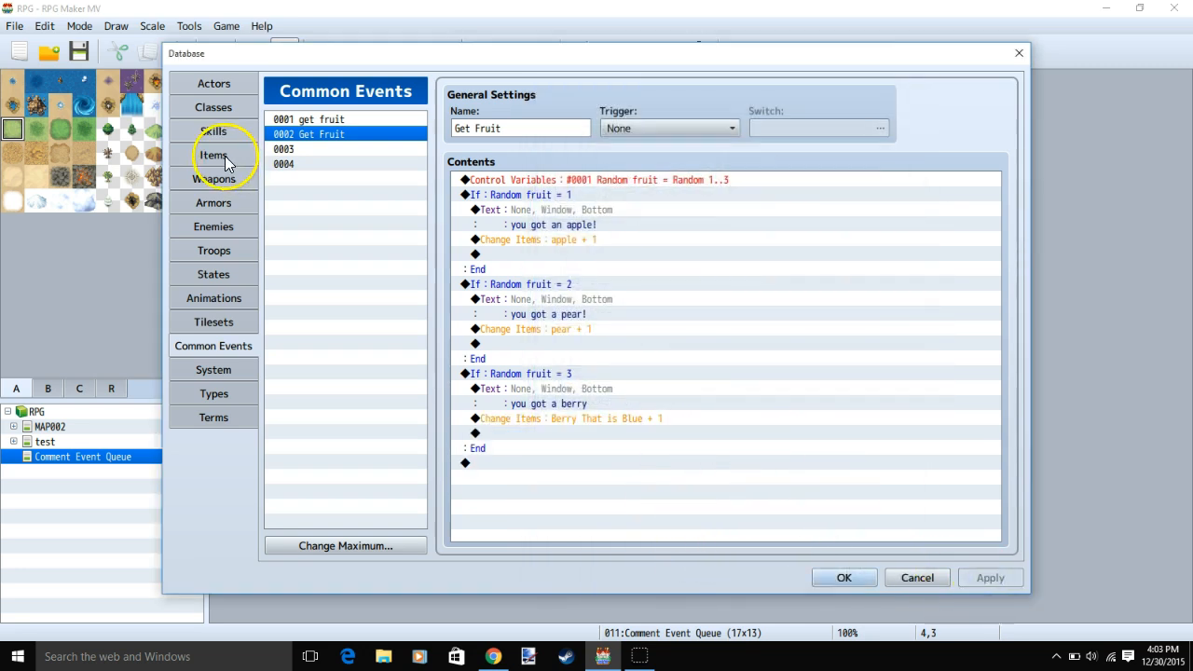
# Confirm the Fruit Bag's 'get fruit' common event effect and close the Database
pyautogui.click(212, 154)
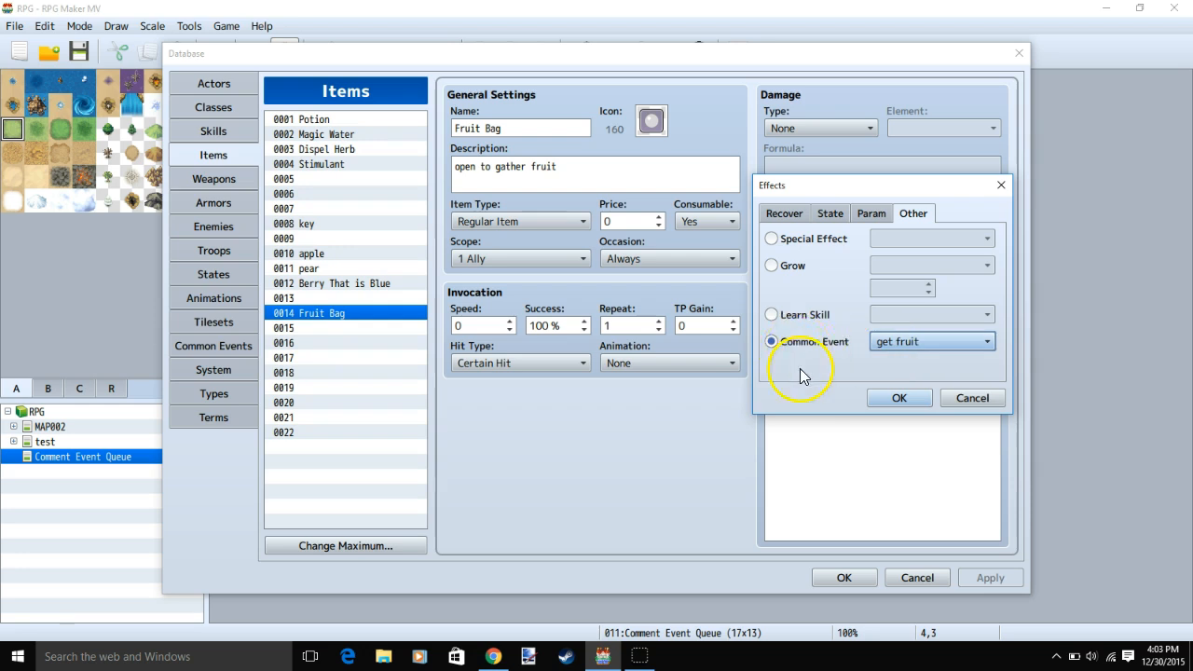
pyautogui.click(898, 398)
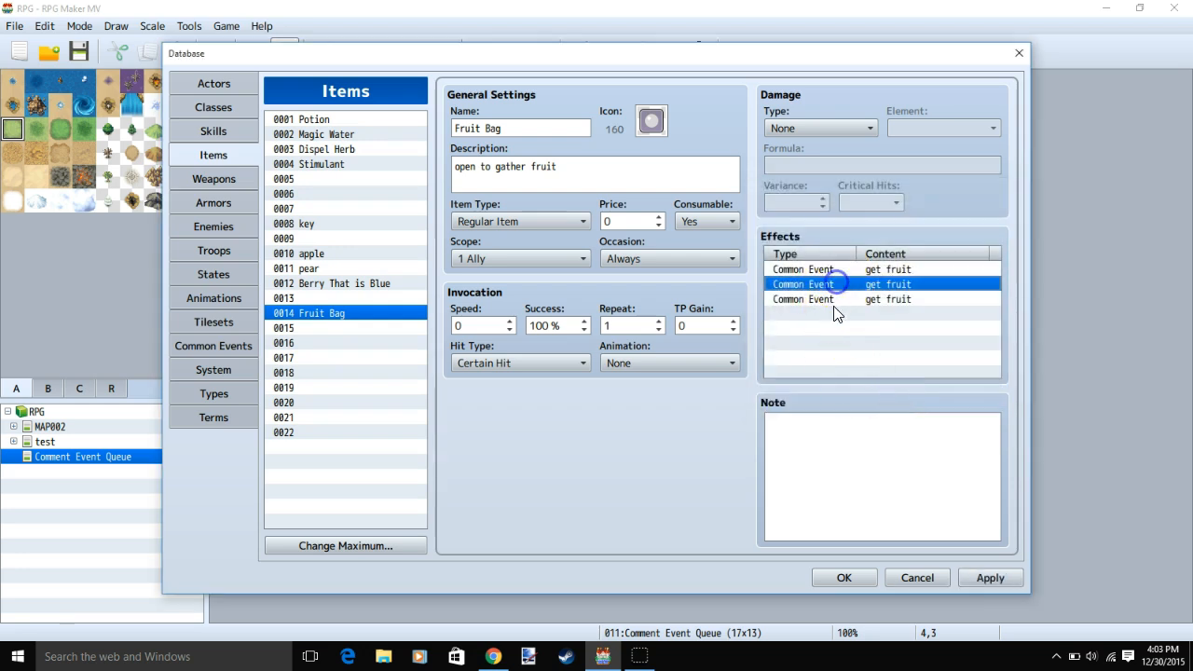
pyautogui.moveTo(834, 309)
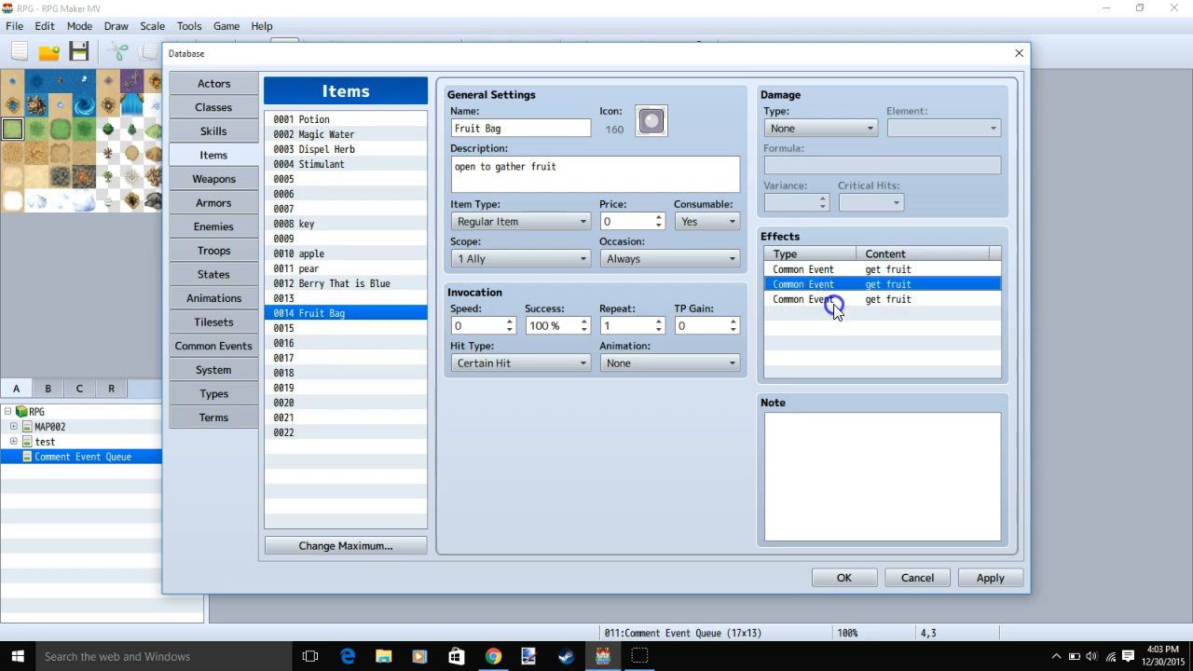
pyautogui.click(842, 577)
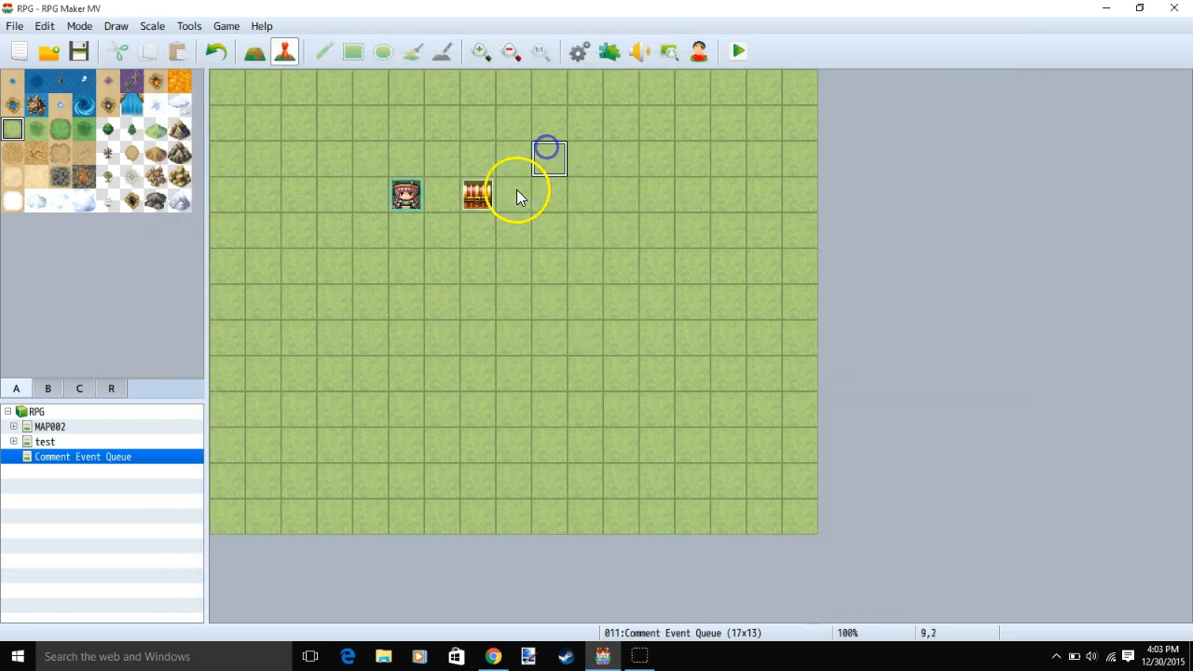
# Create a quick Treasure event holding a Fruit Bag item beside the first chest
pyautogui.rightClick(513, 186)
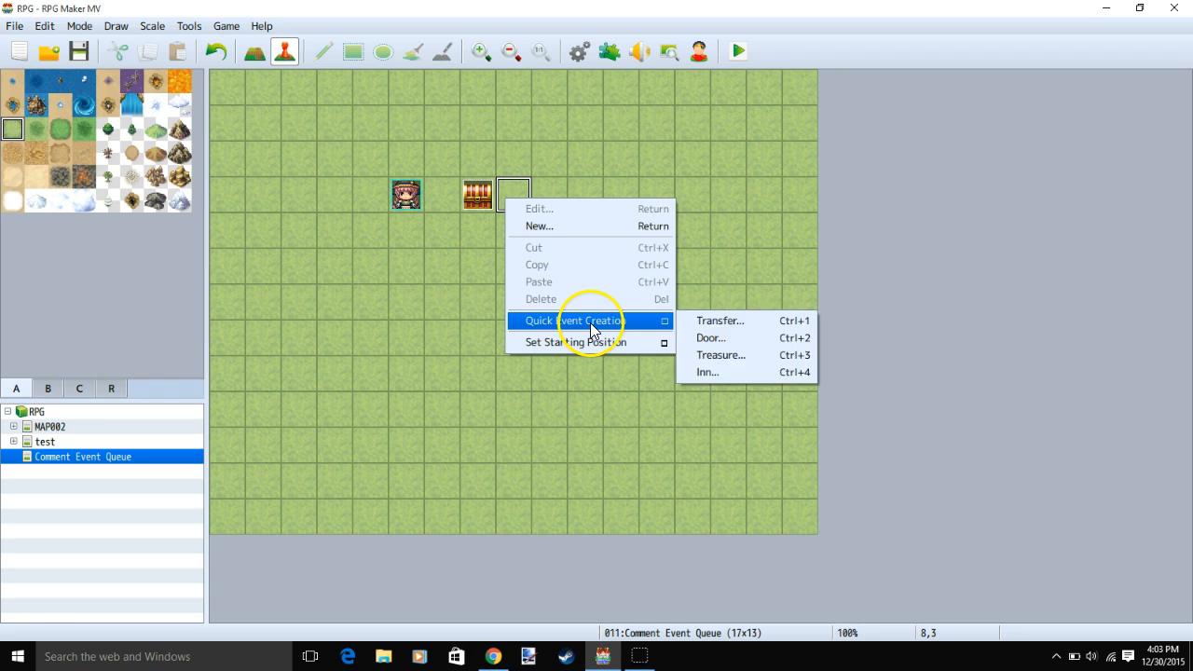
pyautogui.click(720, 354)
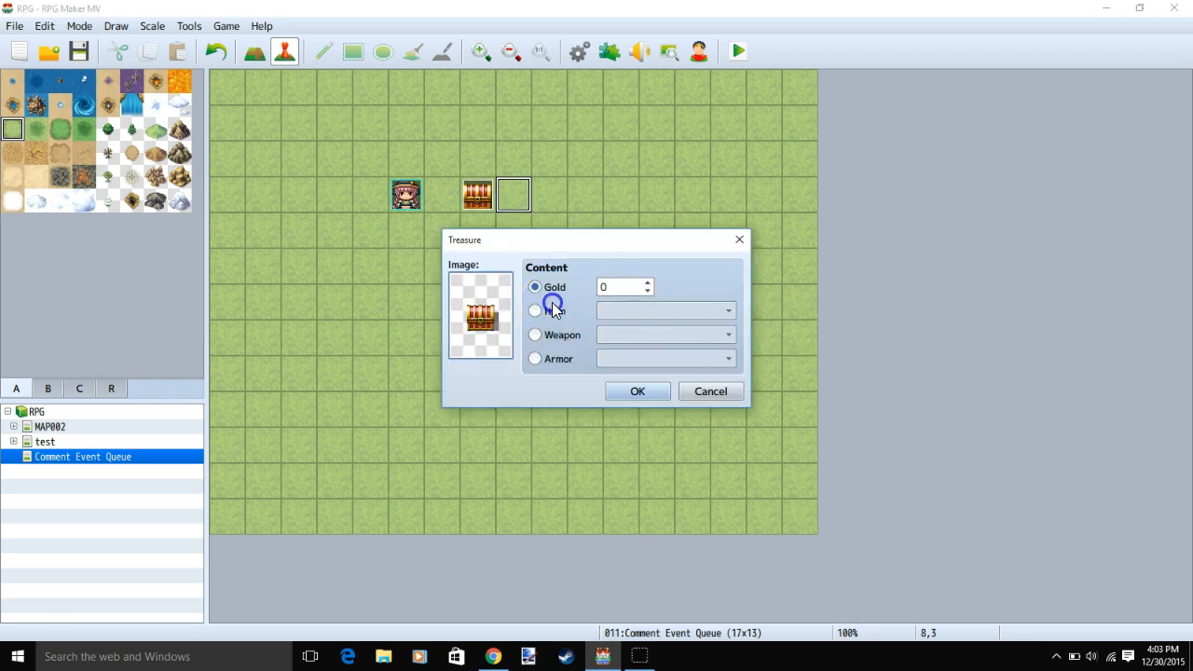
pyautogui.click(535, 309)
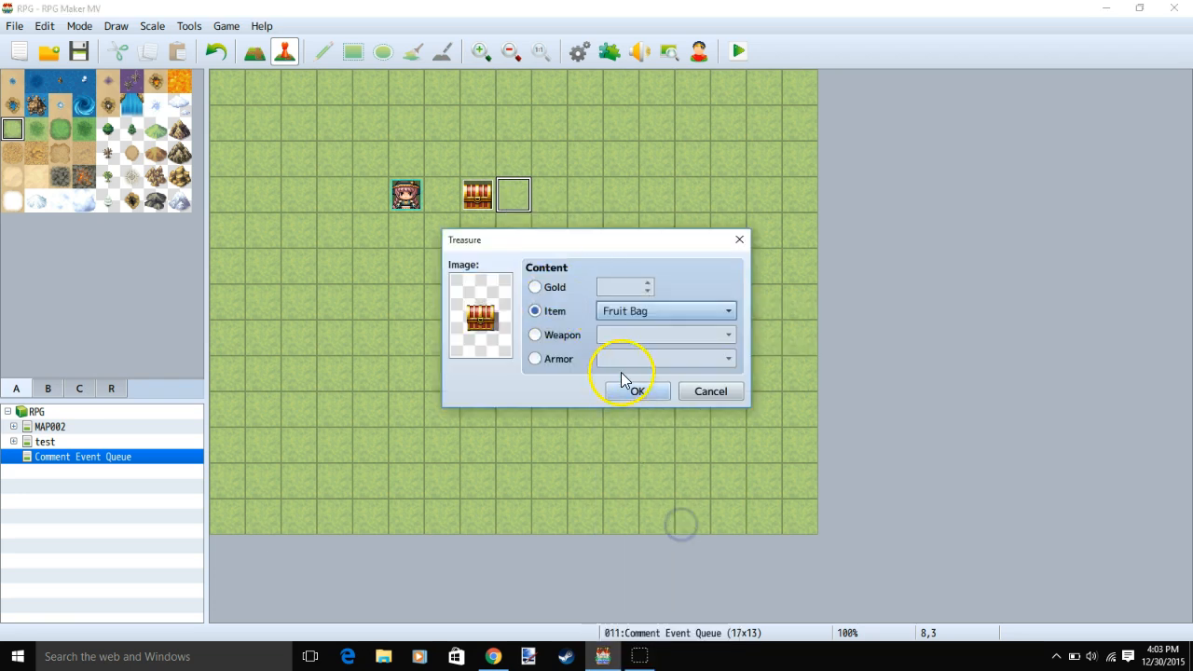
pyautogui.click(633, 392)
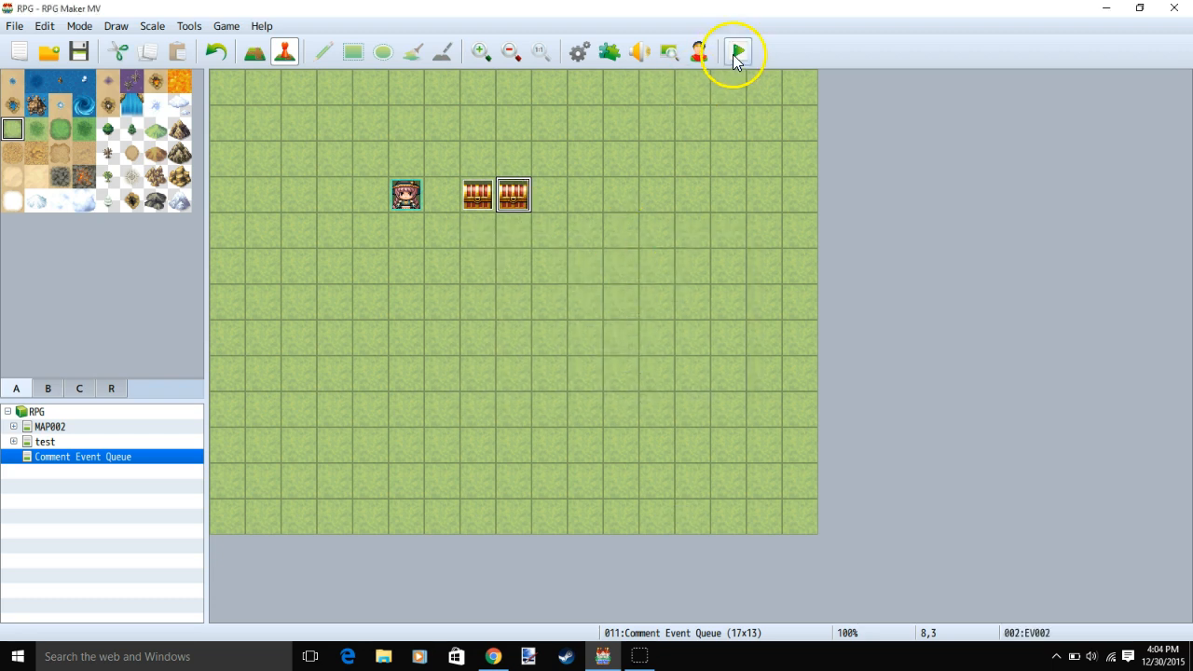
pyautogui.click(736, 52)
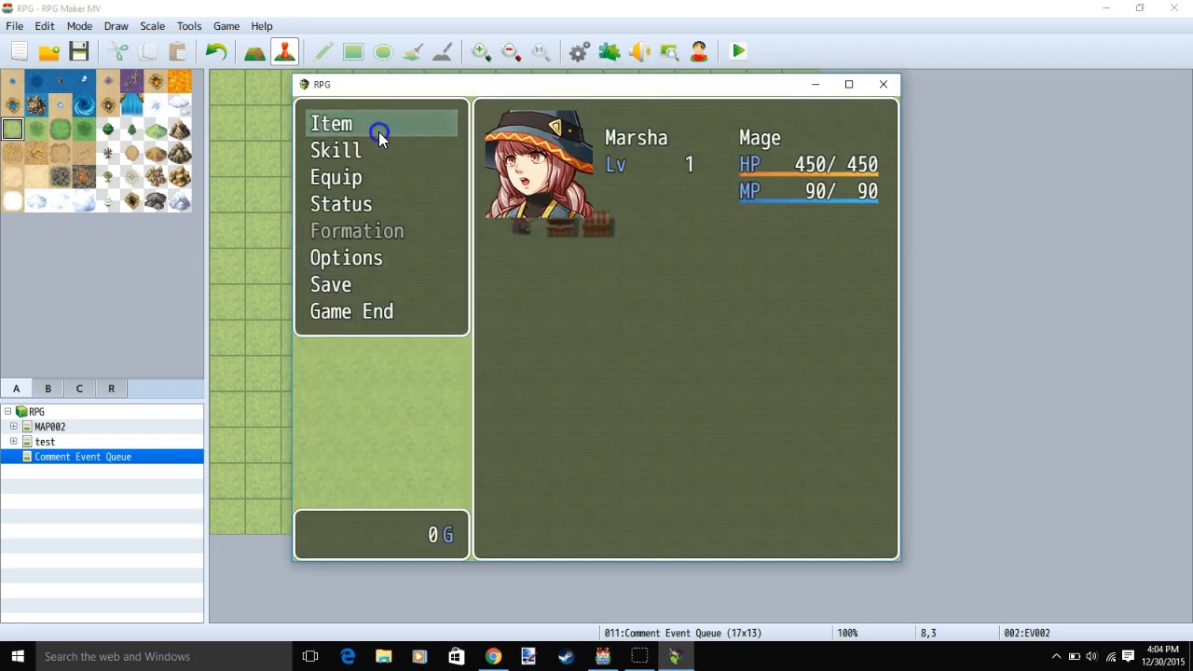
pyautogui.click(332, 123)
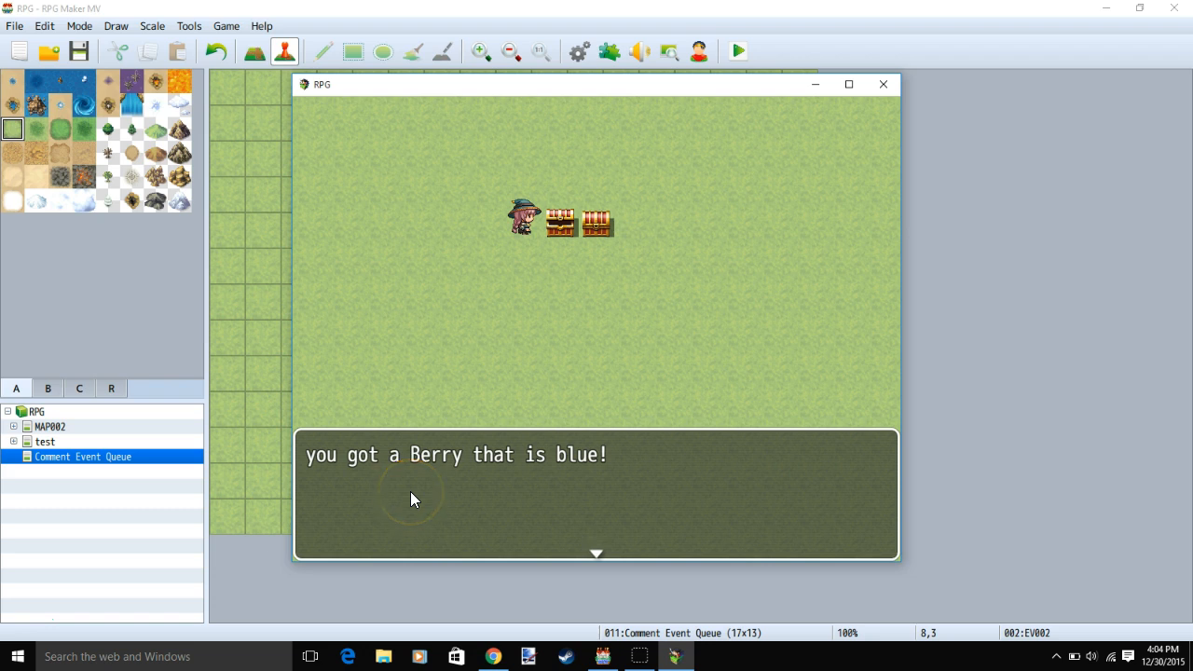
pyautogui.moveTo(612, 464)
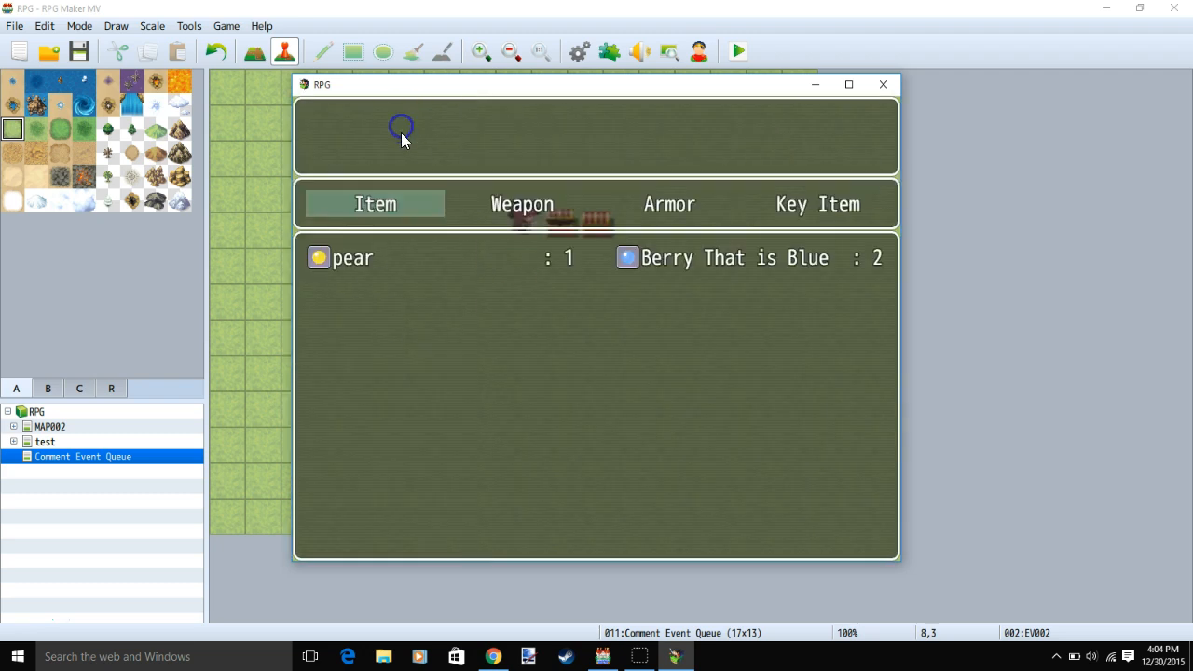
pyautogui.click(881, 84)
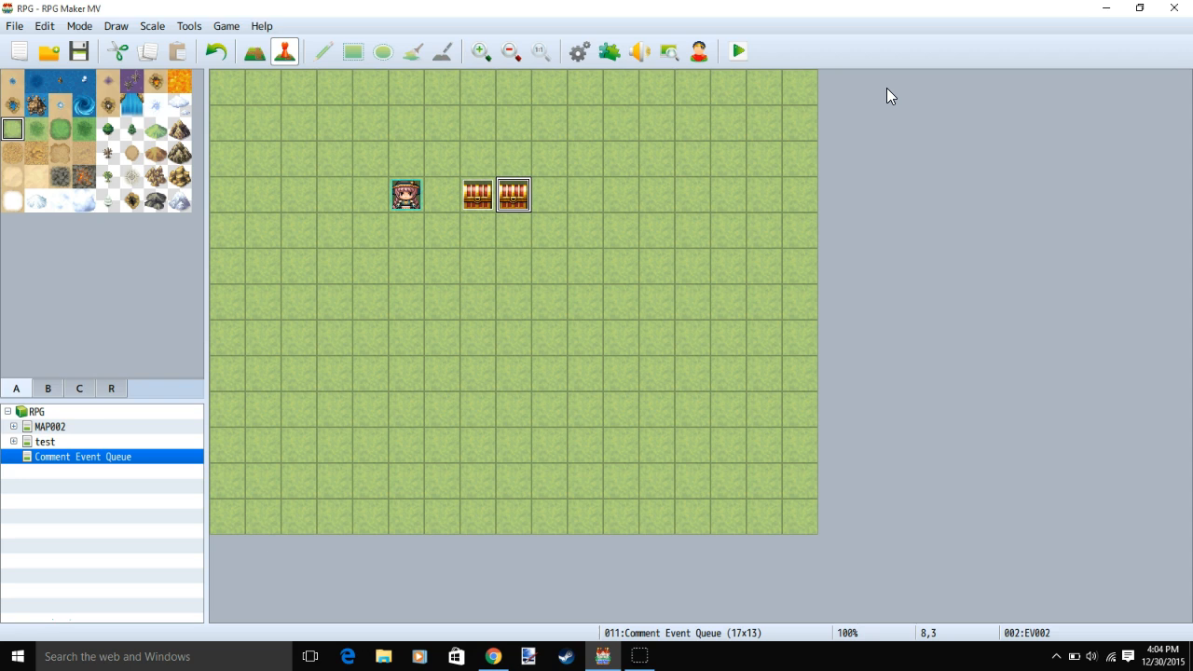
pyautogui.moveTo(652, 559)
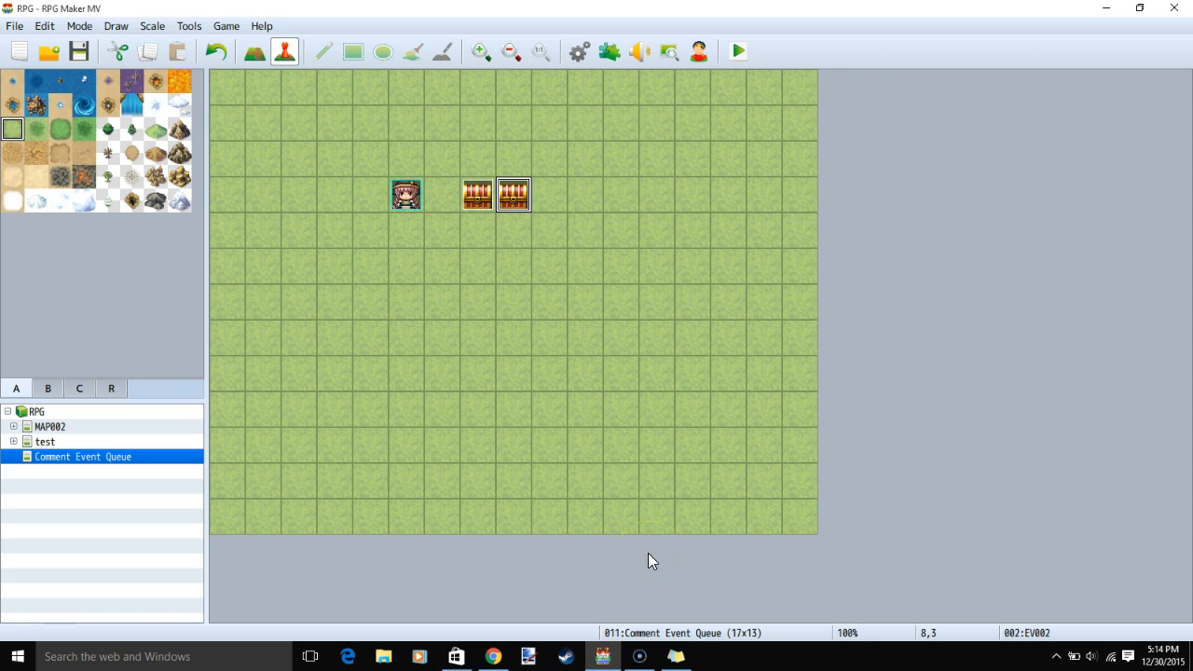
pyautogui.moveTo(891, 96)
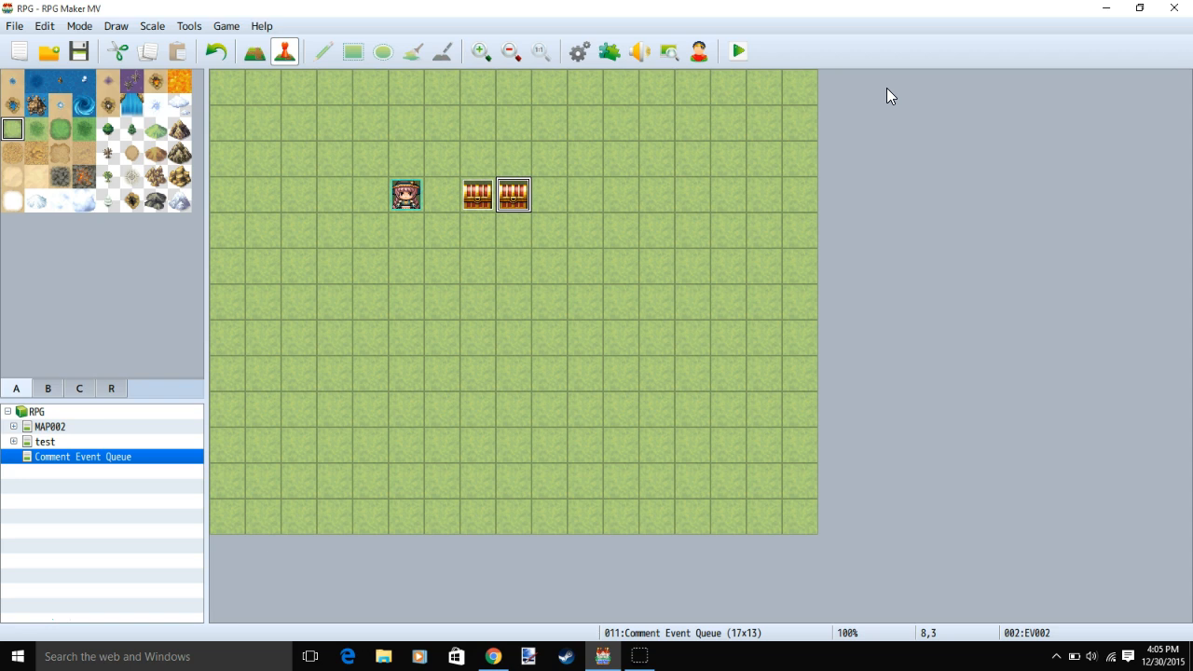